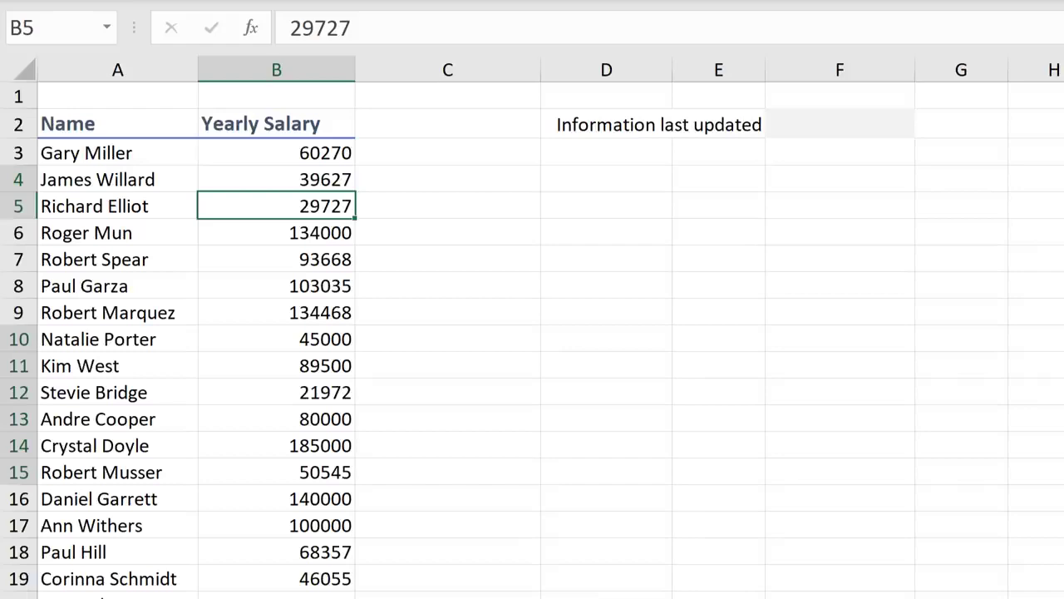
mouse_move(648, 326)
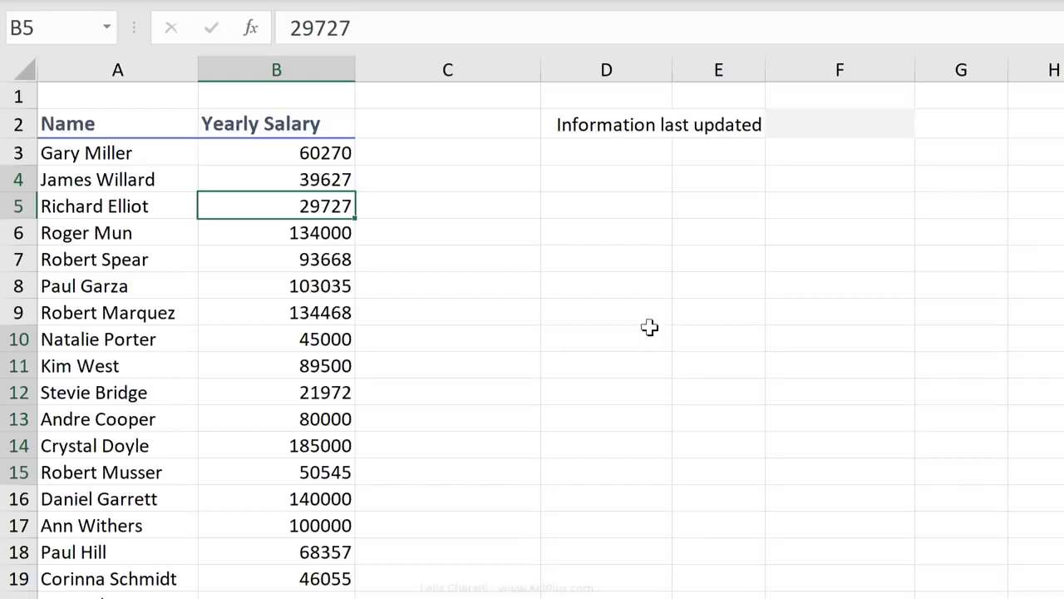
- Filter Yearly Salary to values above 100k with Ctrl+Shift+L, then remove the filter again
key("Ctrl+Shift+L")
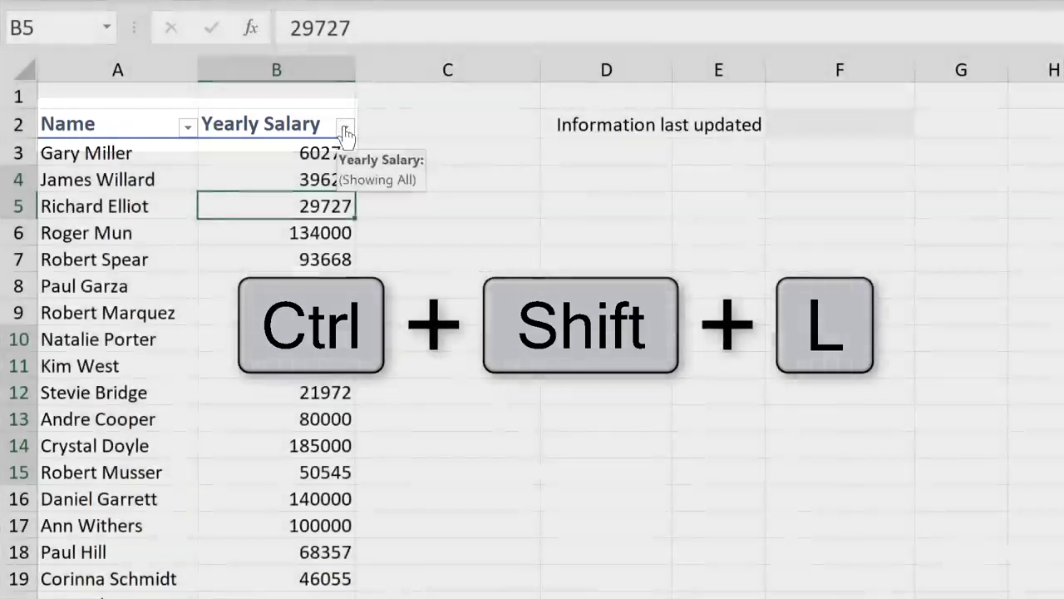
left_click(344, 127)
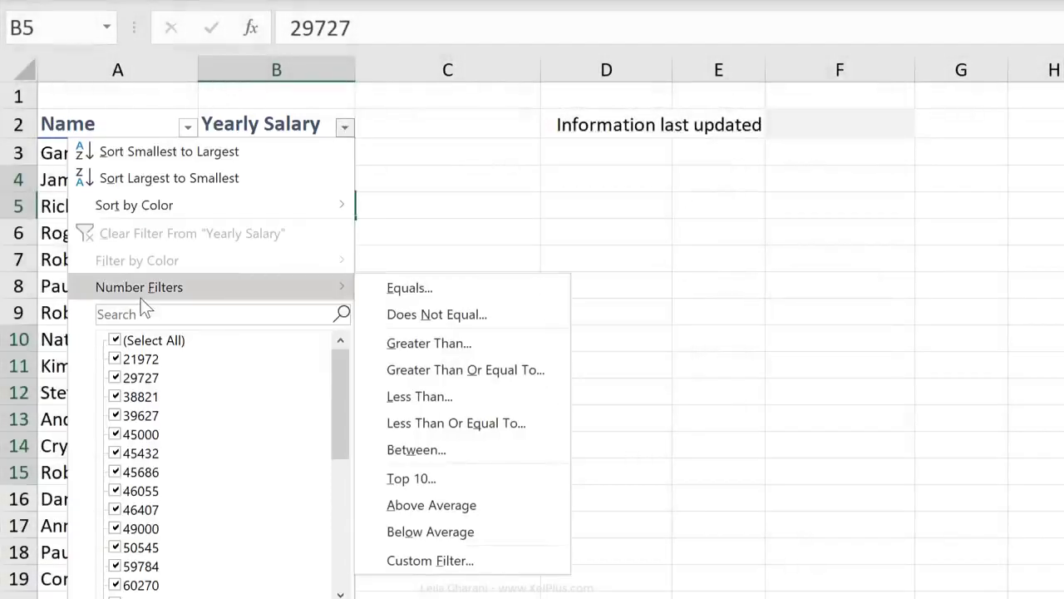
left_click(429, 343)
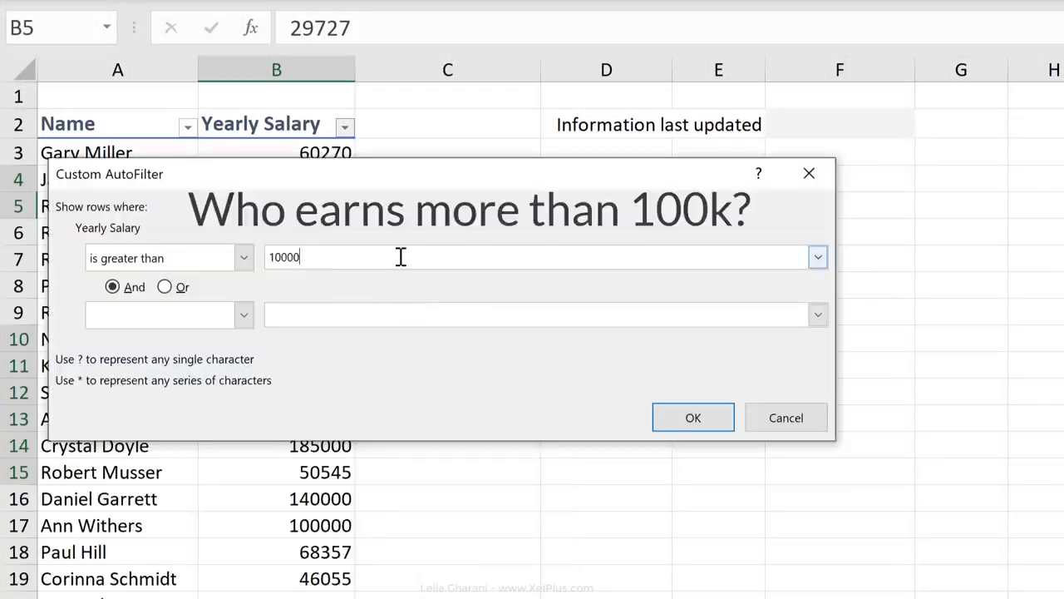
left_click(692, 417)
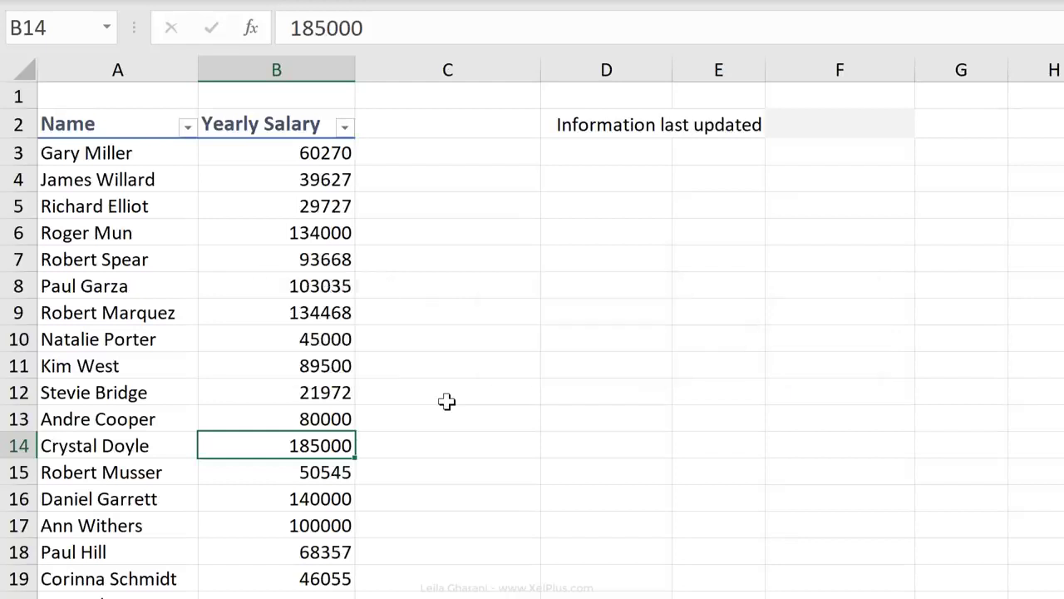
key("ctrl+shift+l")
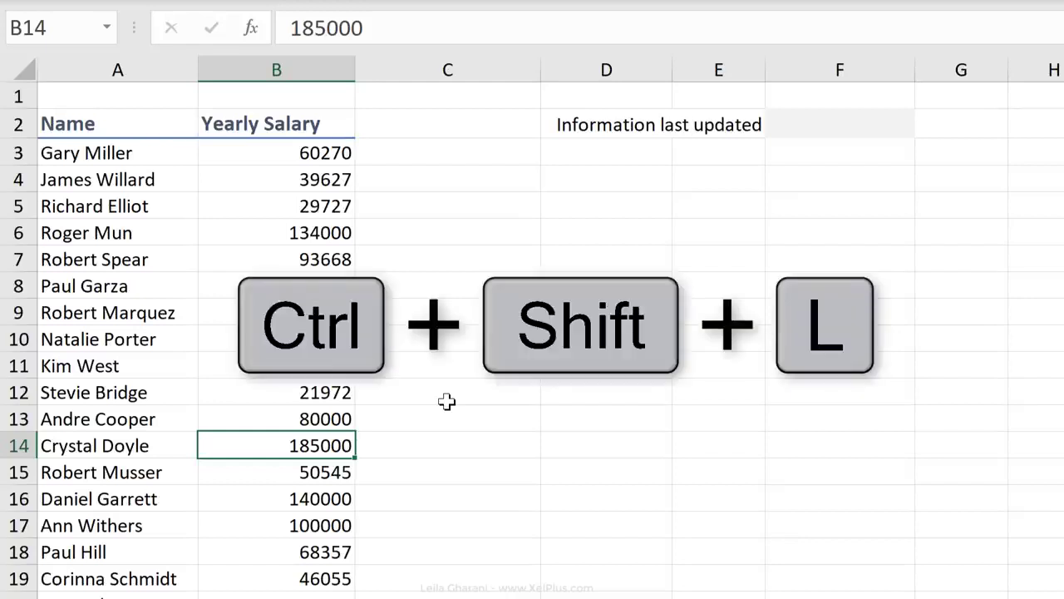
key("ctrl+shift+l")
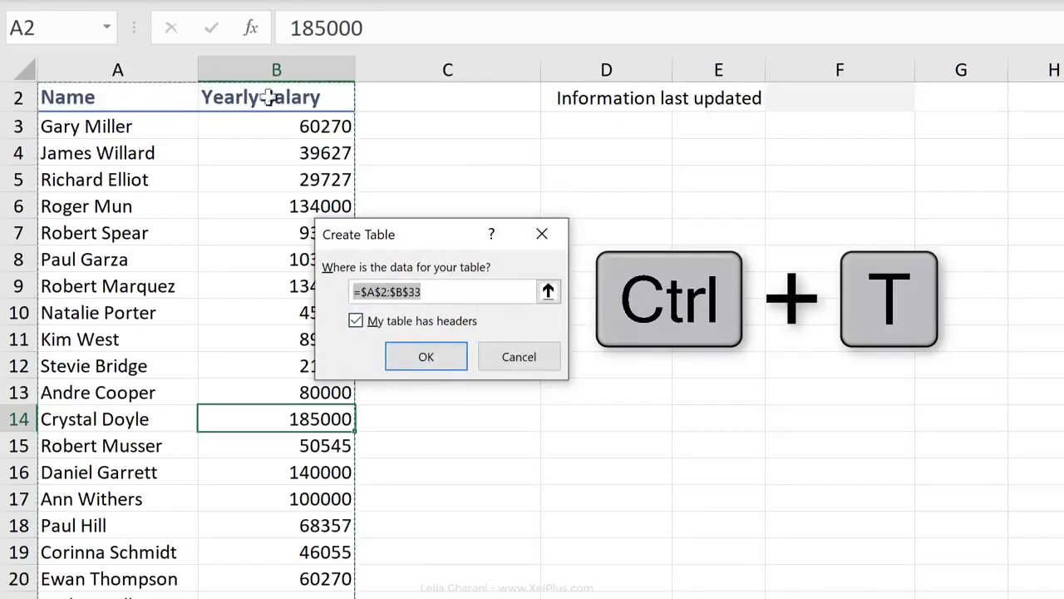
- Turn the list into a table with a total row, then convert it back to a normal range
left_click(426, 356)
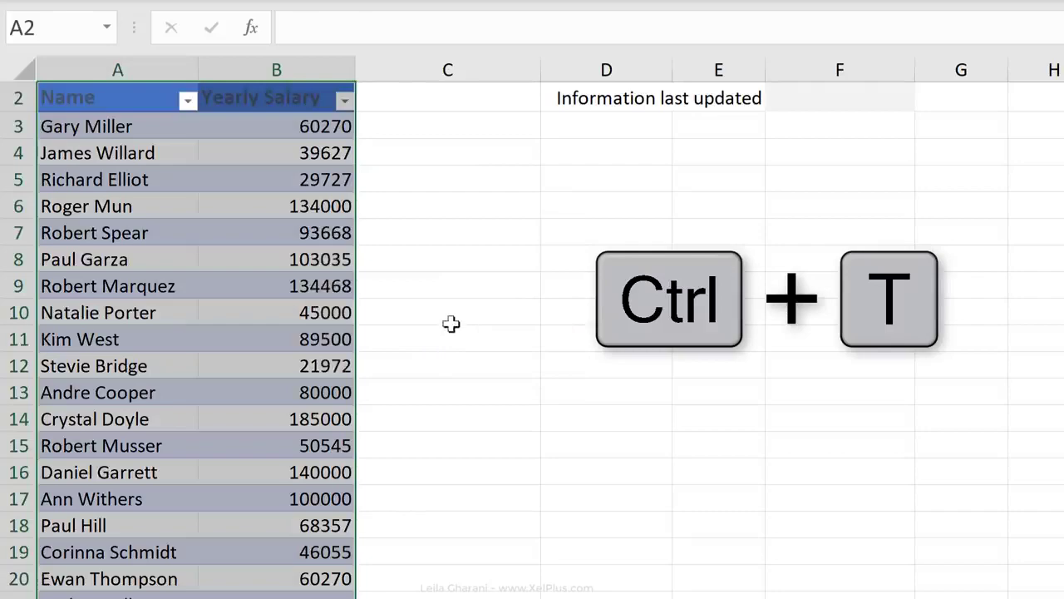
key("ctrl+t")
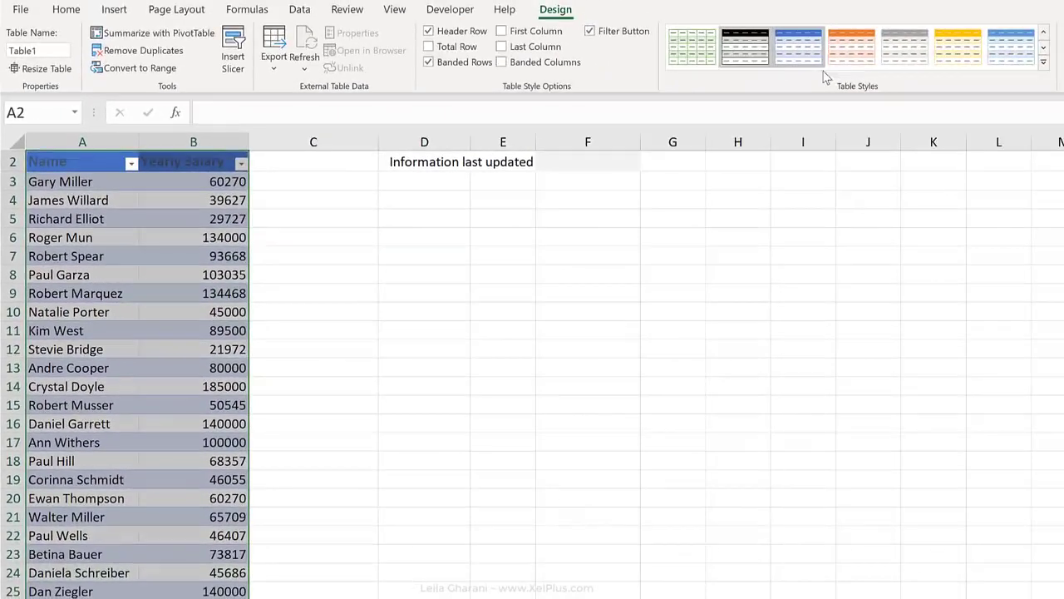
left_click(798, 46)
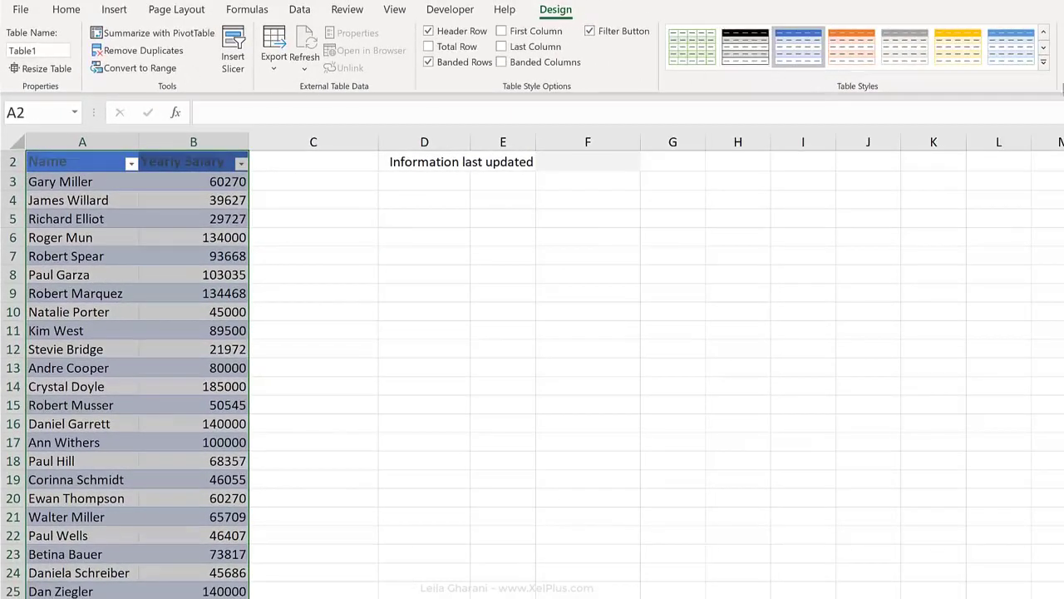
left_click(1044, 61)
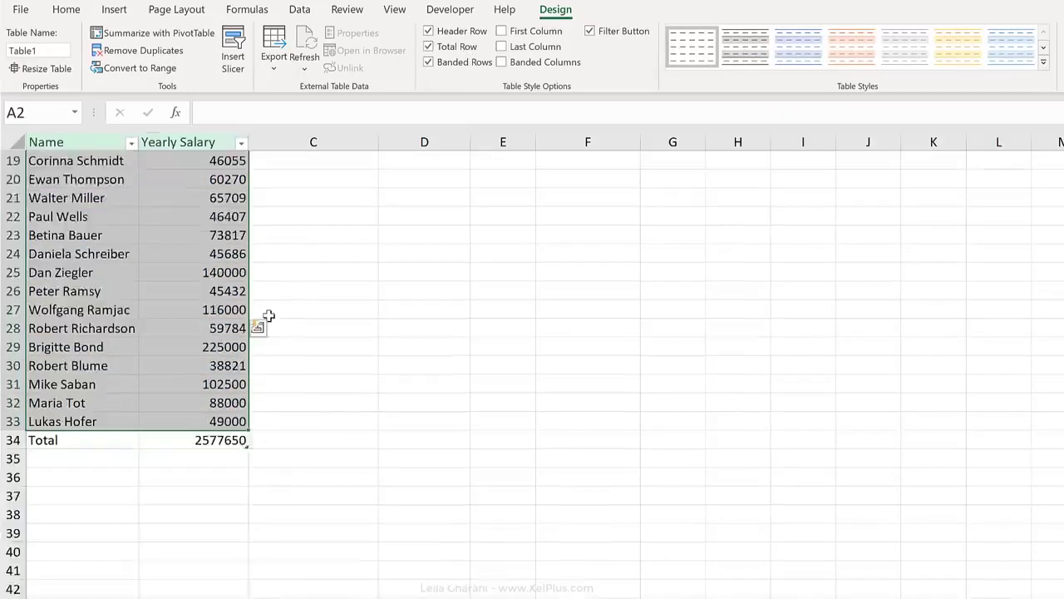
scroll("down", 3)
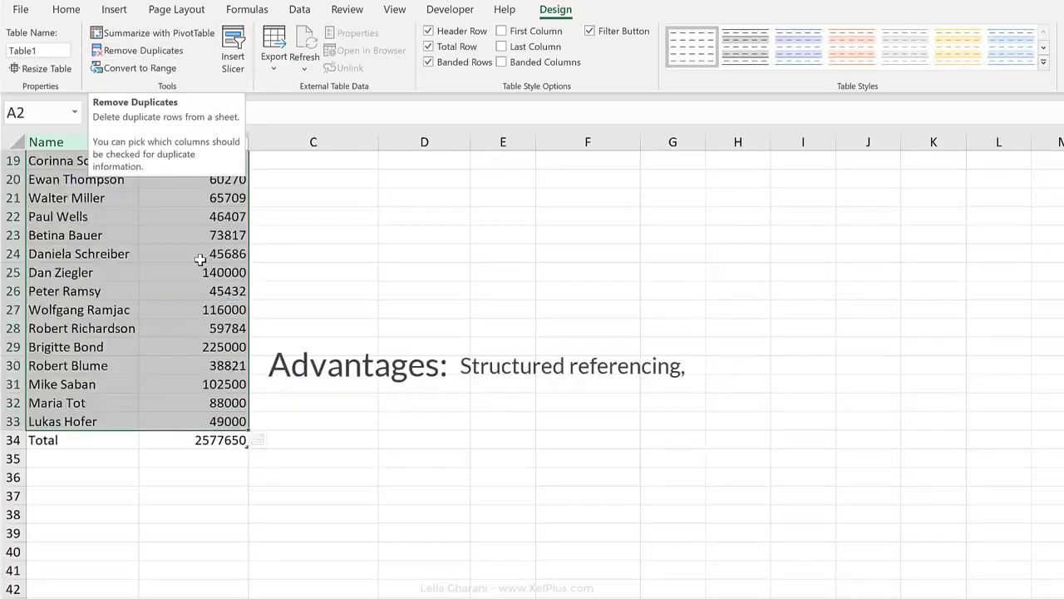
left_click(429, 47)
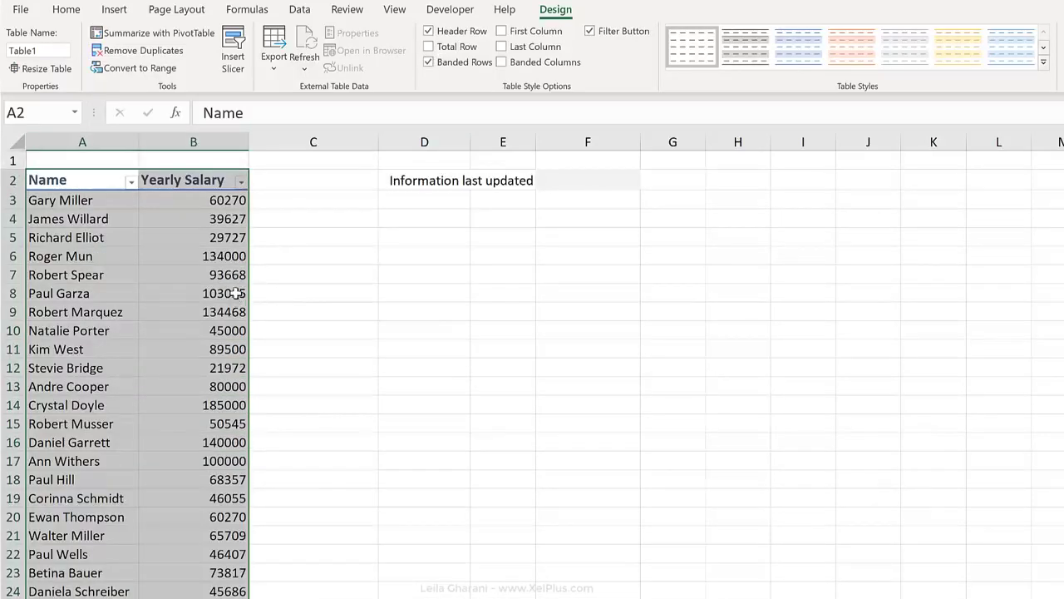
left_click(140, 67)
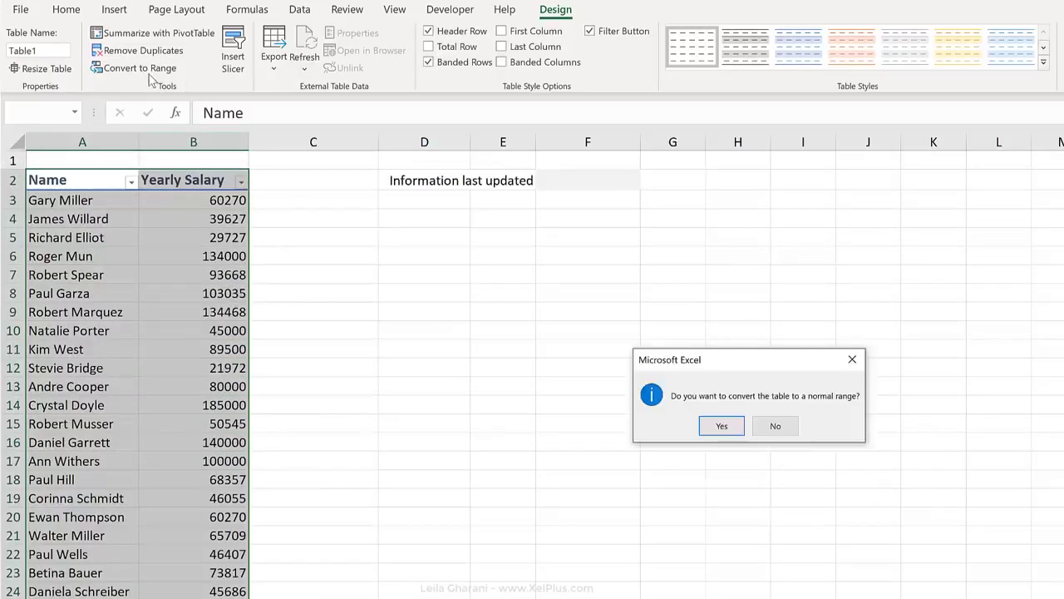
left_click(722, 426)
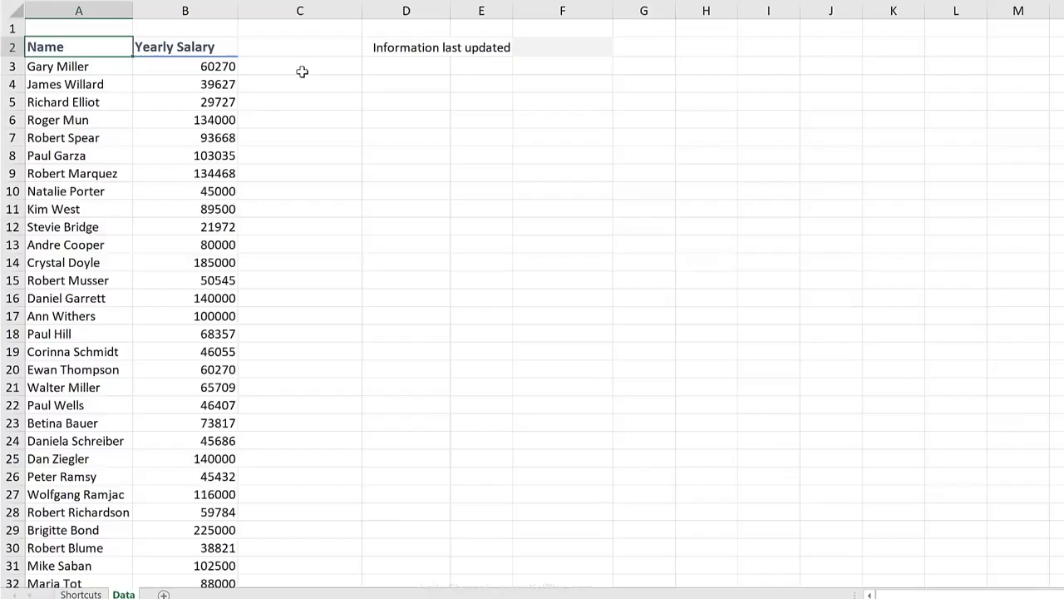
- Jump around the data with Ctrl+arrows and select the heading row and all Yearly Salary figures
key("Ctrl+Down")
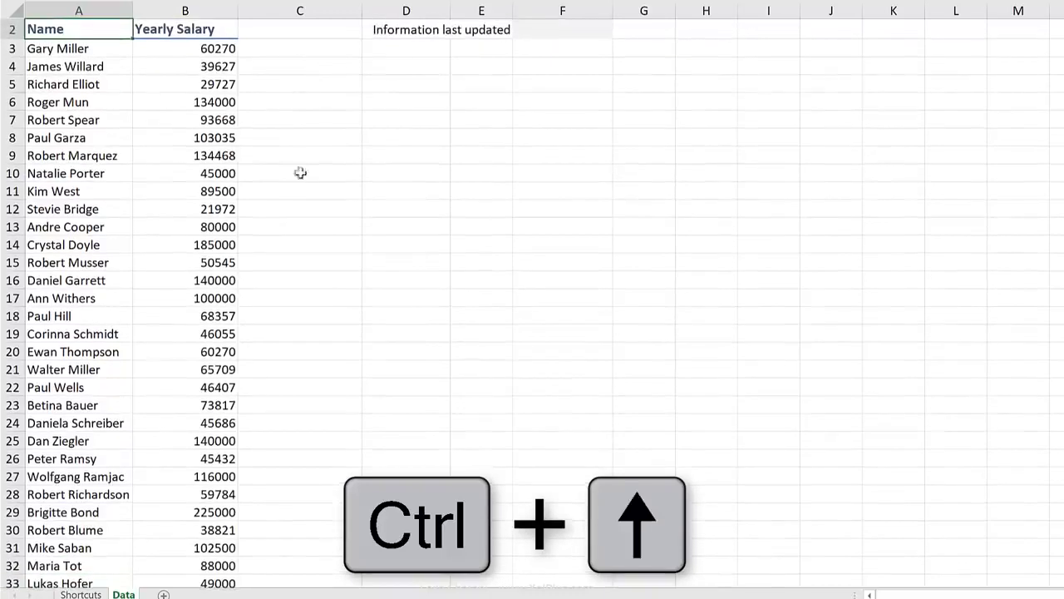
scroll("down", 3)
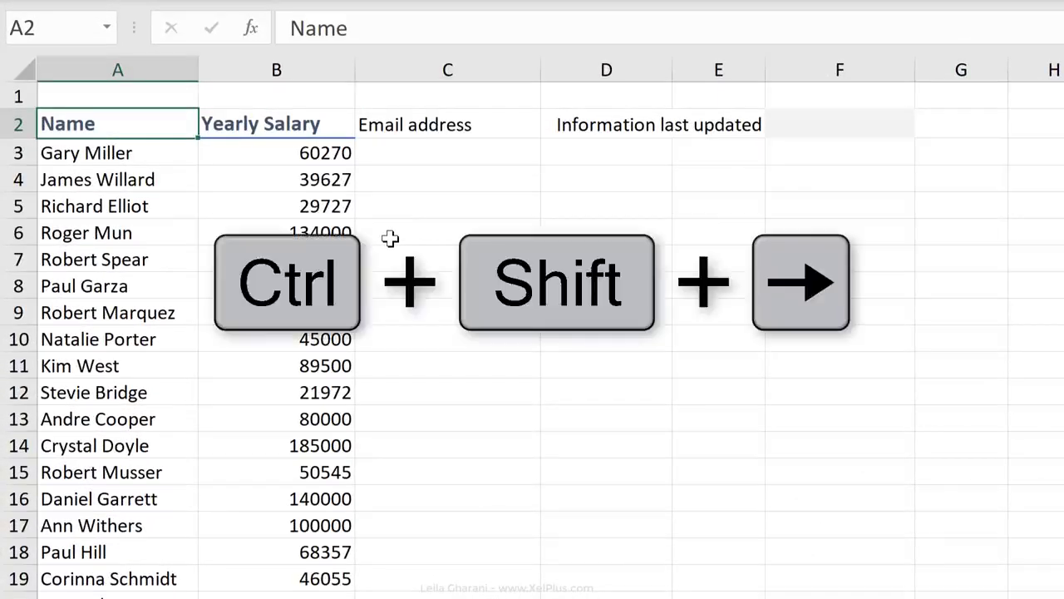
key("ctrl+shift+right")
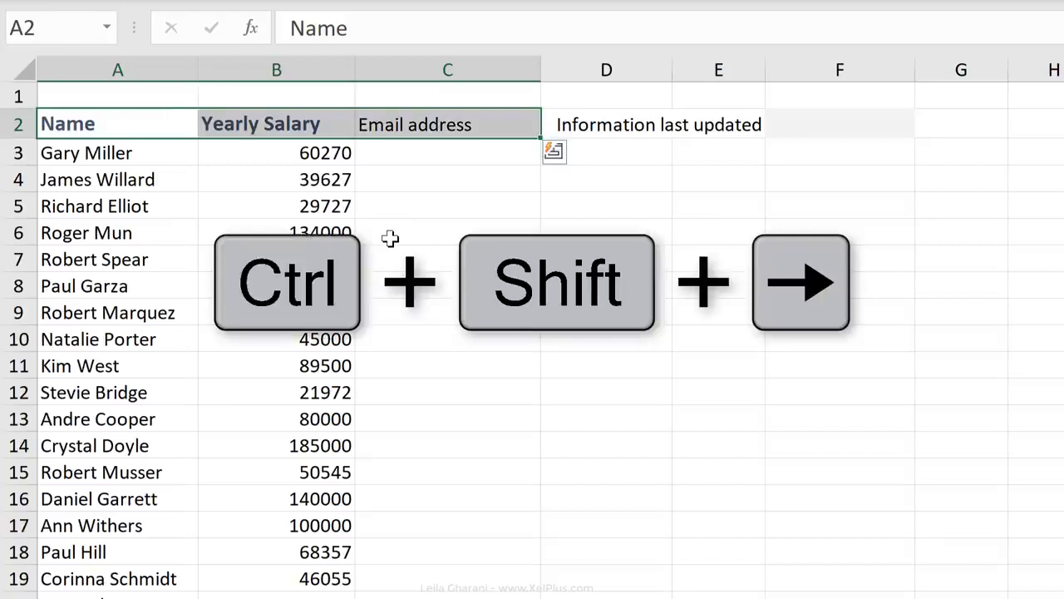
key("ctrl+shift+right")
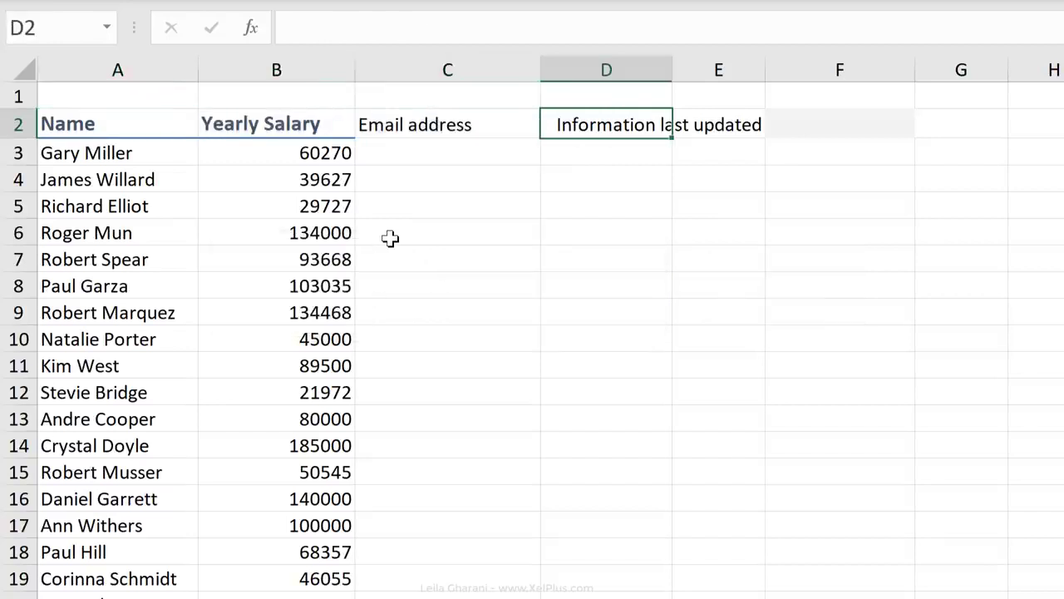
left_click(719, 123)
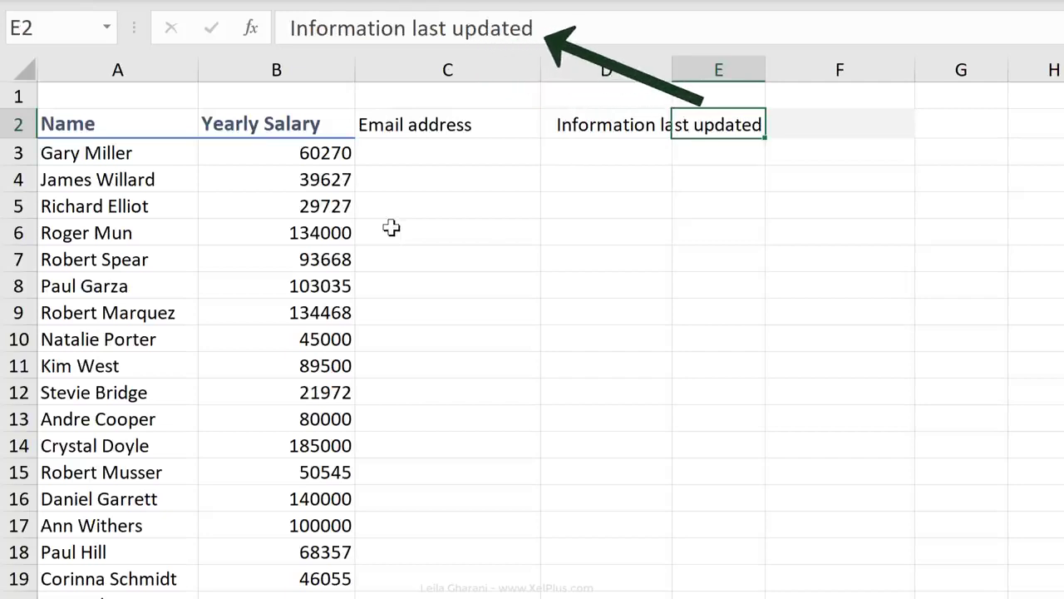
key("ctrl+shift+down")
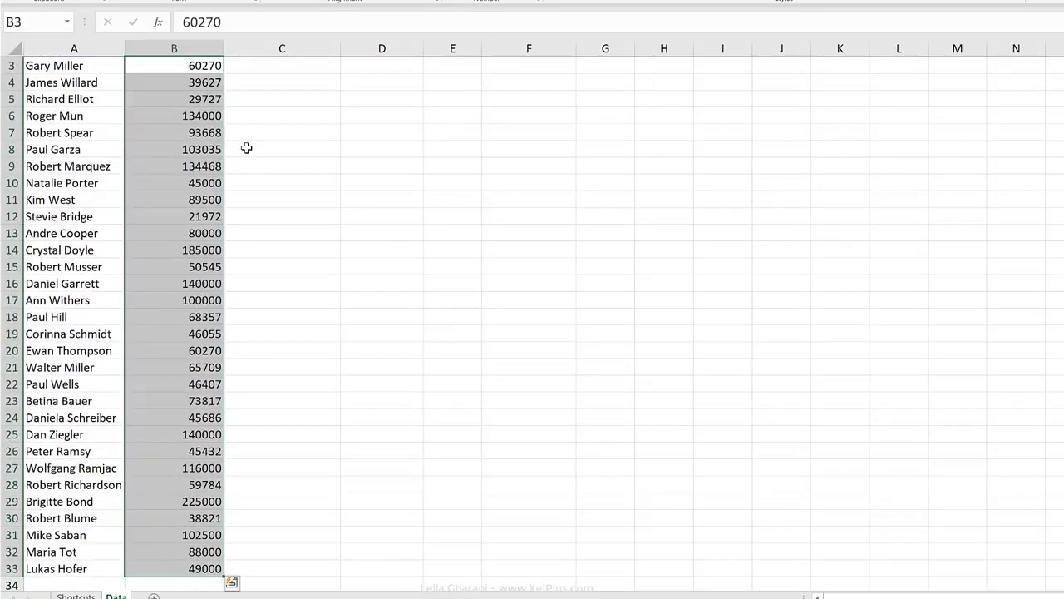
- Format the salaries as Number with 0 decimals and a thousands separator
key("Ctrl+1")
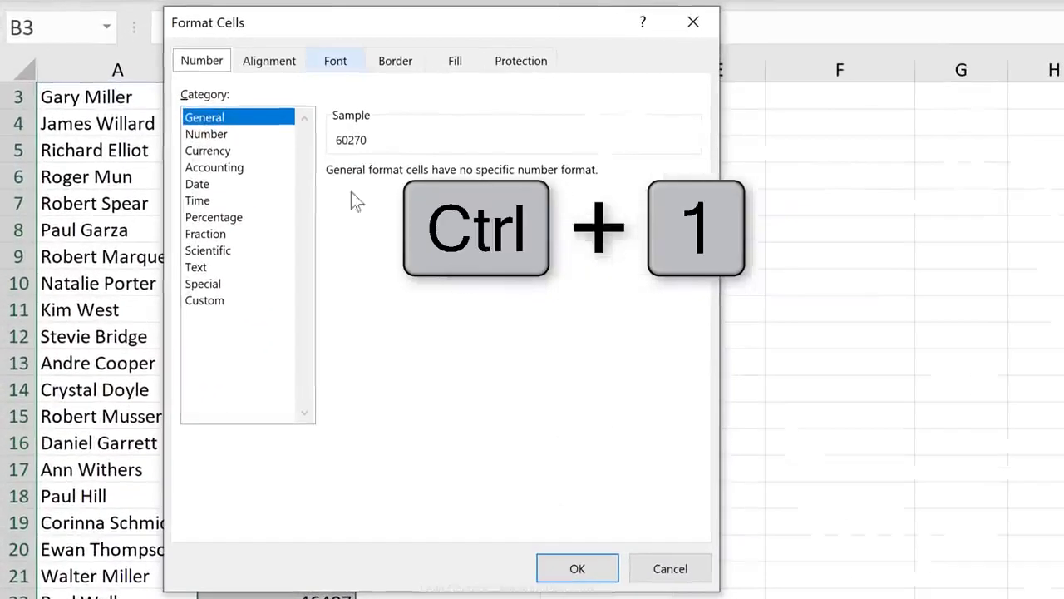
left_click(206, 133)
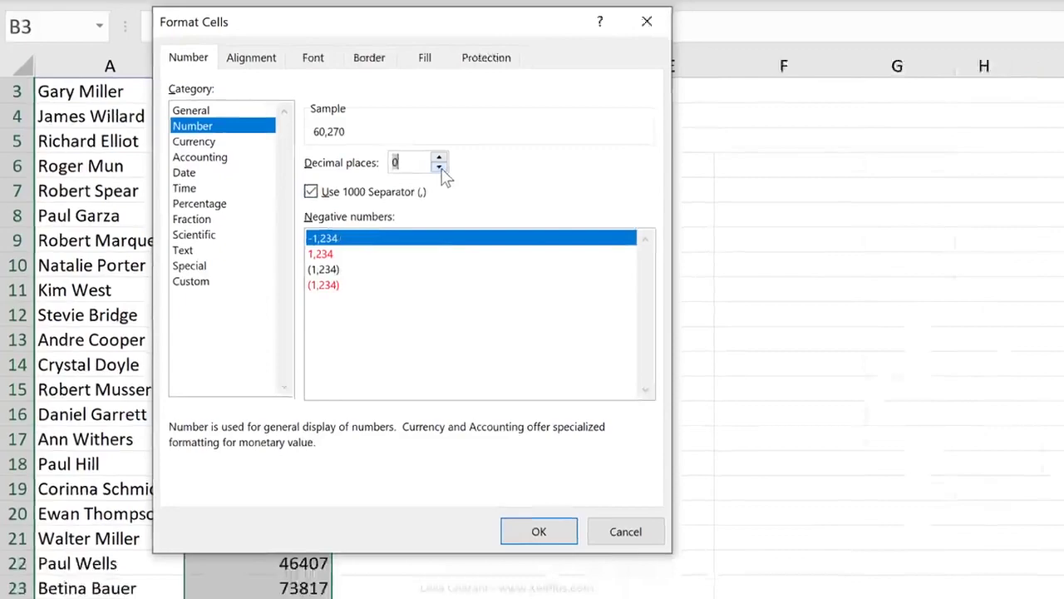
left_click(539, 532)
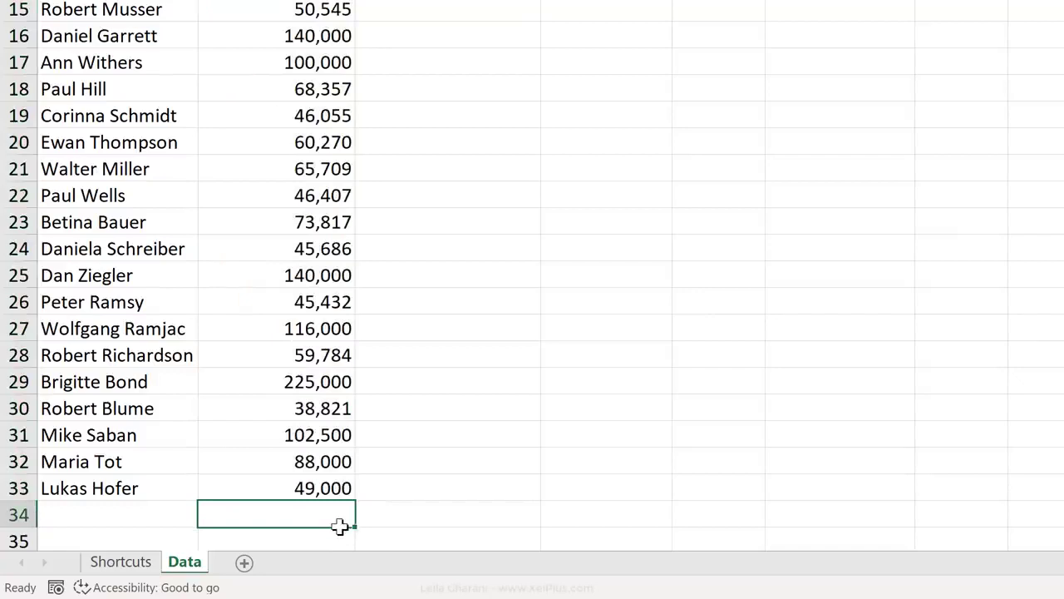
mouse_move(559, 489)
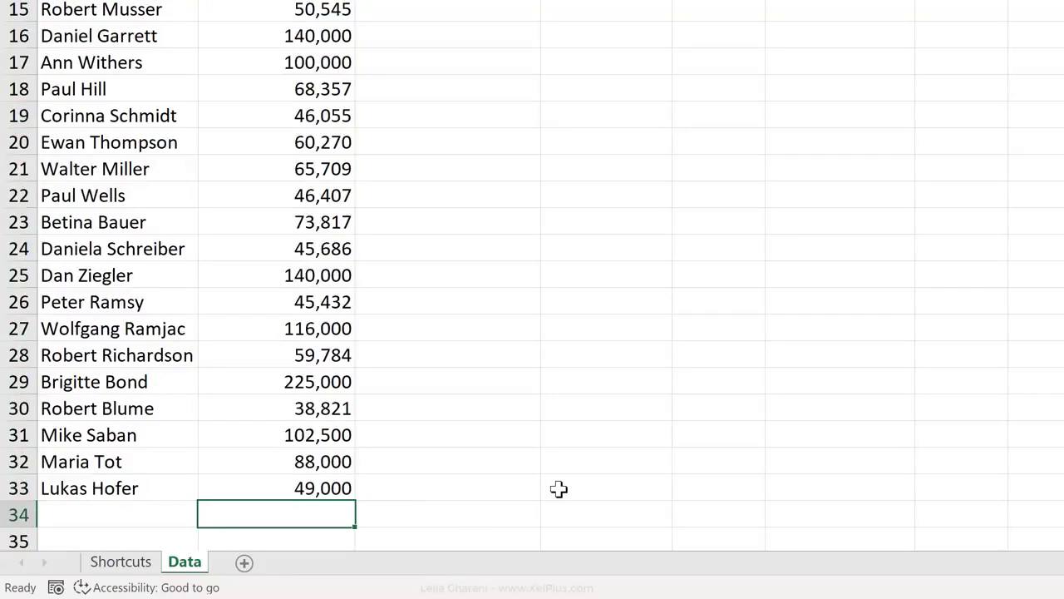
- Total the salaries in B34 with Alt+= giving =SUM(B3:B33) = 2,577,650
key("alt+=")
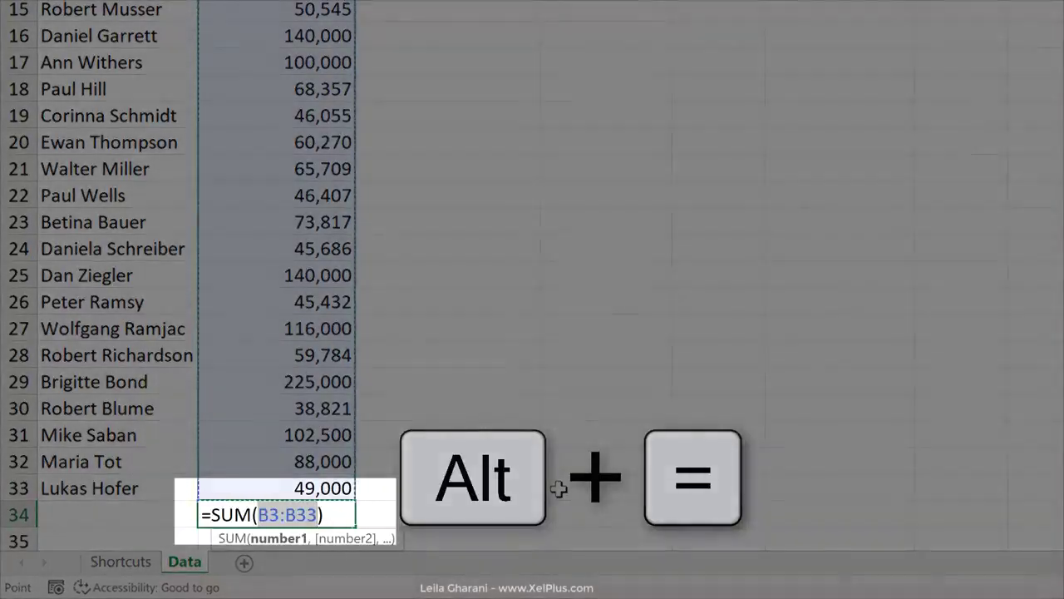
key("alt+=")
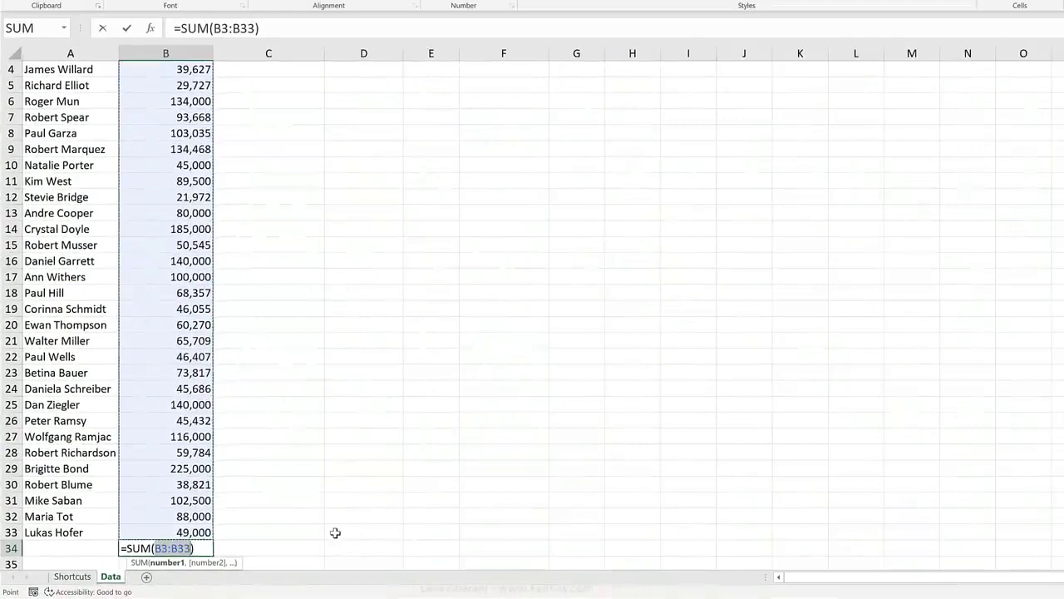
scroll("up", 3)
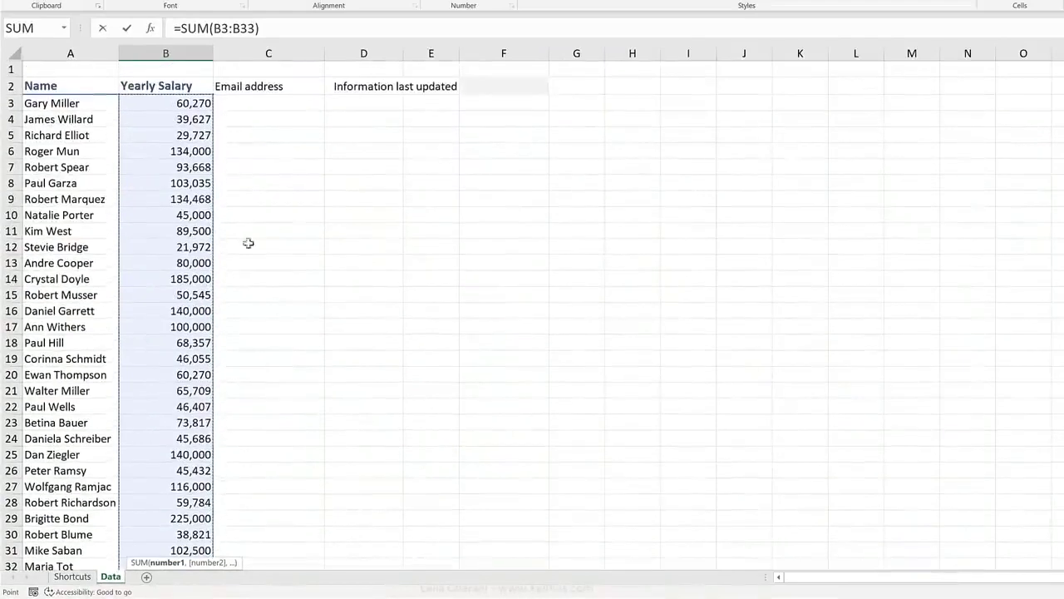
scroll("down", 3)
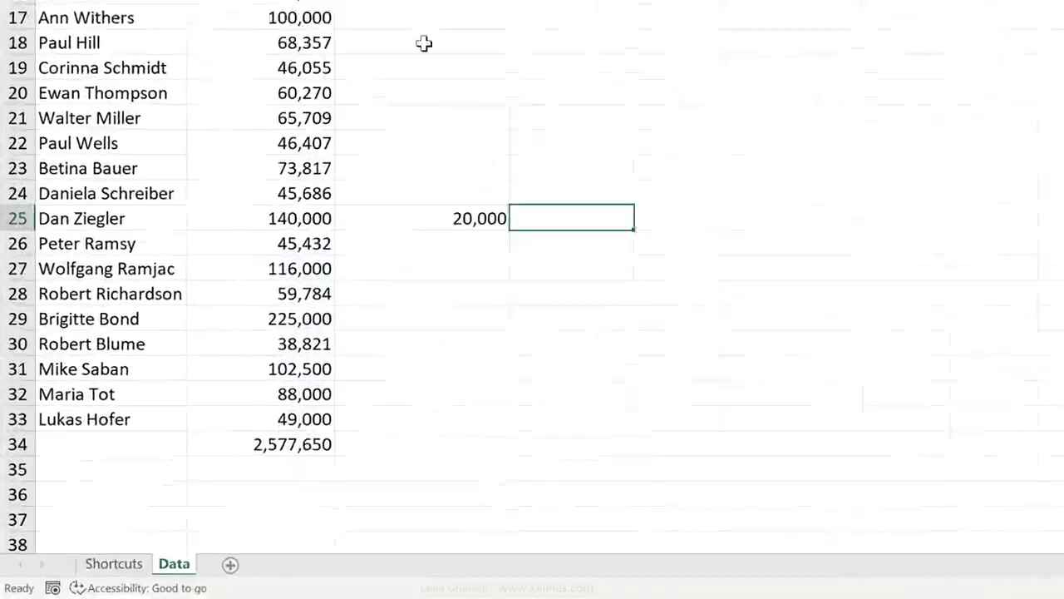
key("alt+=")
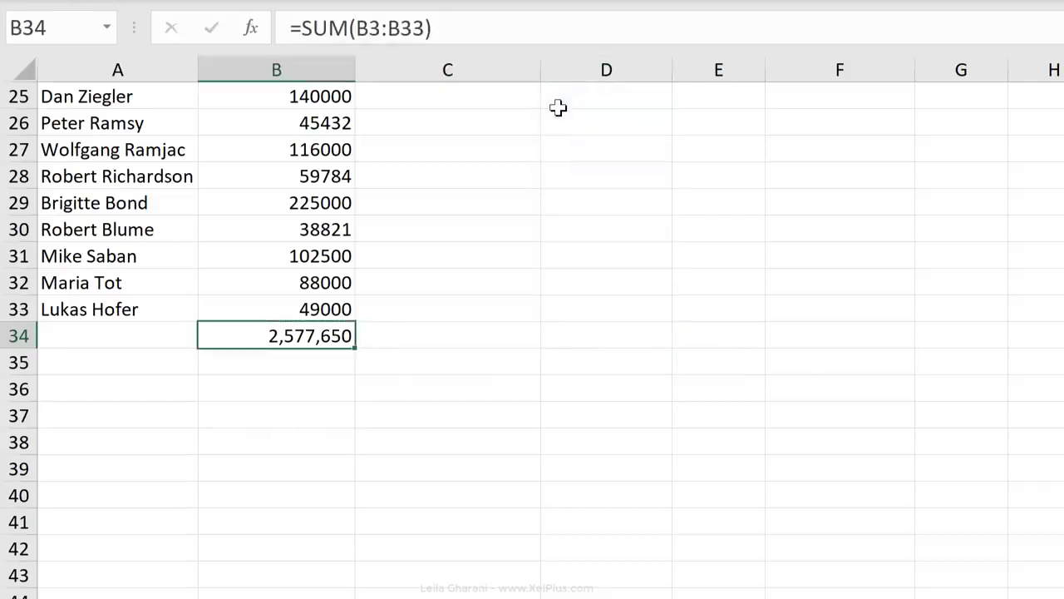
- Copy the 2,577,650 total from B34 and paste it into D34 as a plain value
key("ctrl+c")
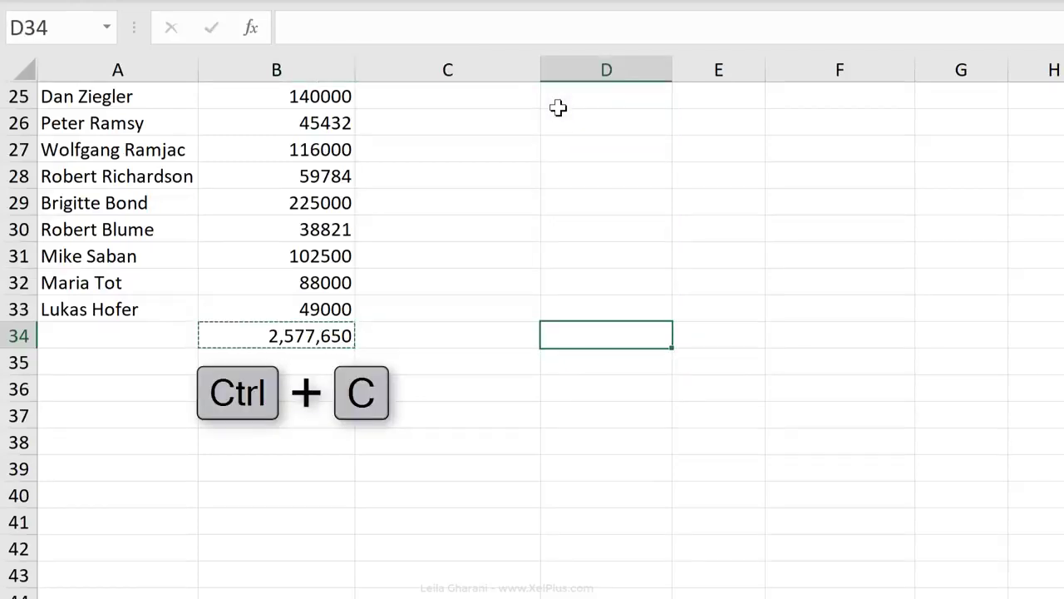
key("alt+e+s+v")
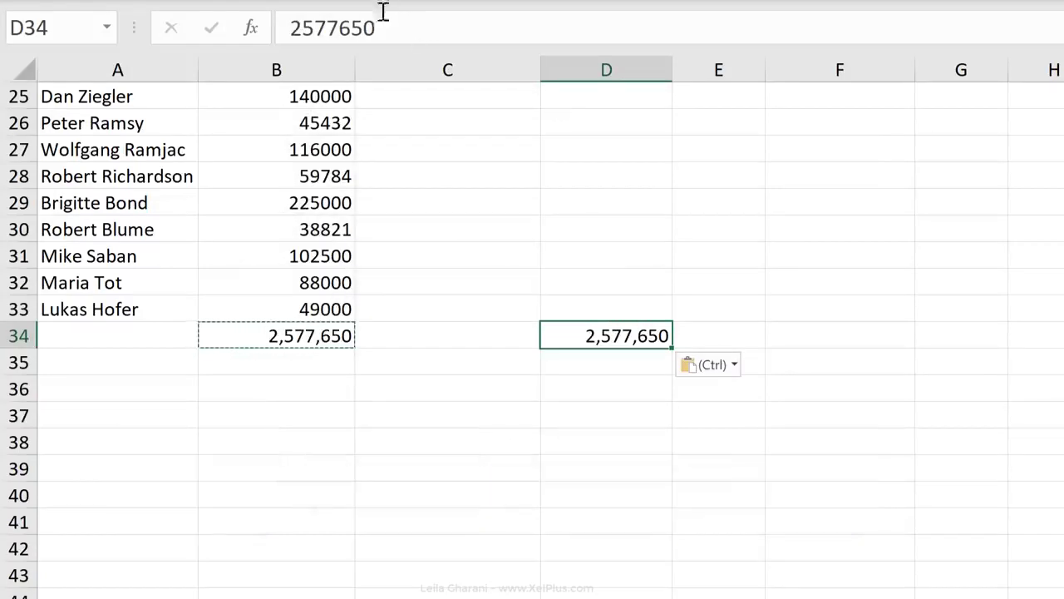
mouse_move(630, 350)
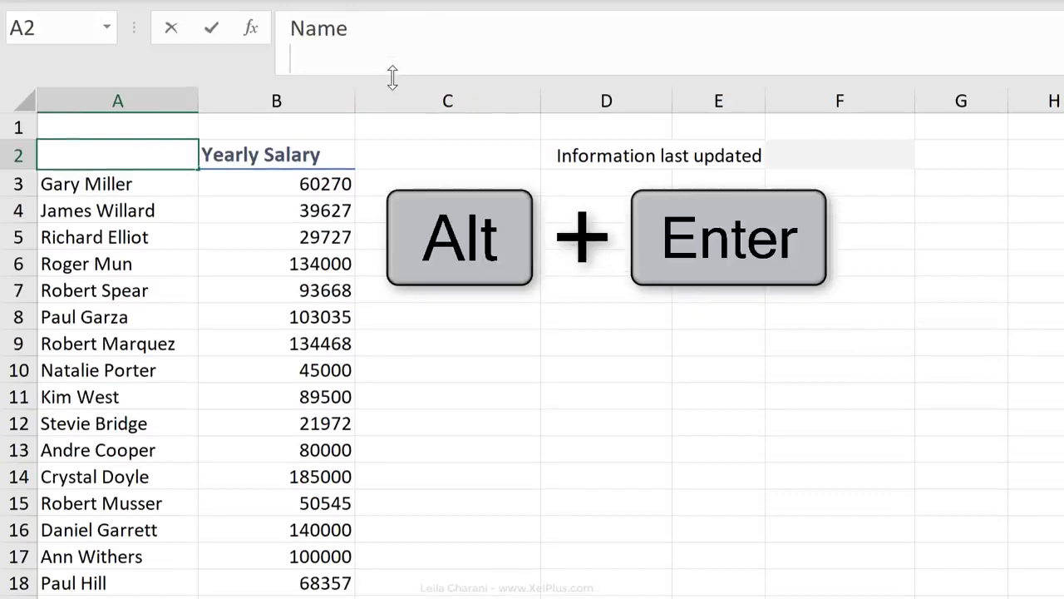
- Add a line break after Name in A2 so 'First then last name' sits on a second line
type("Name")
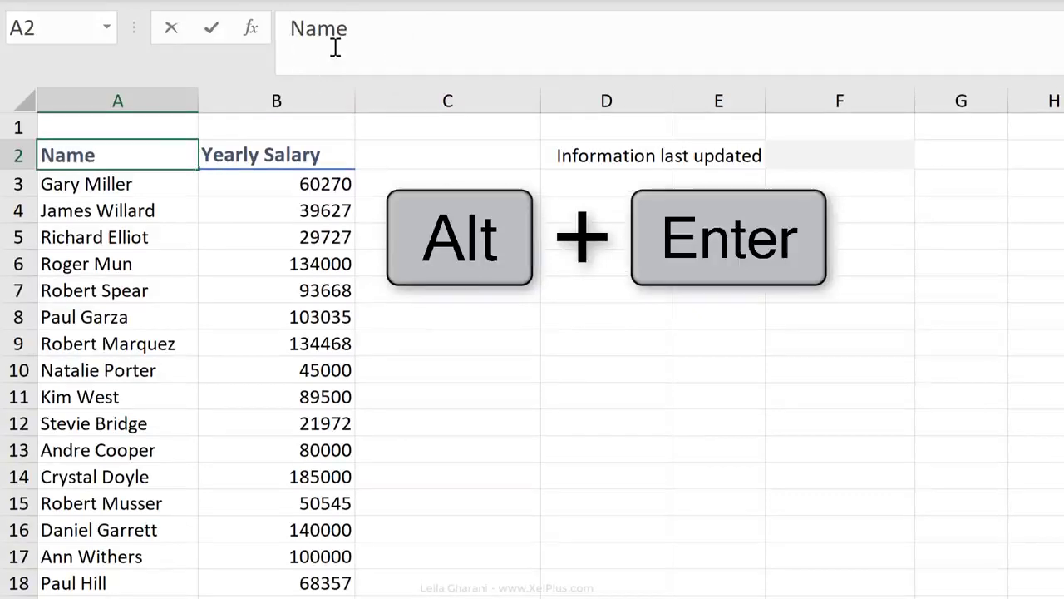
key("enter")
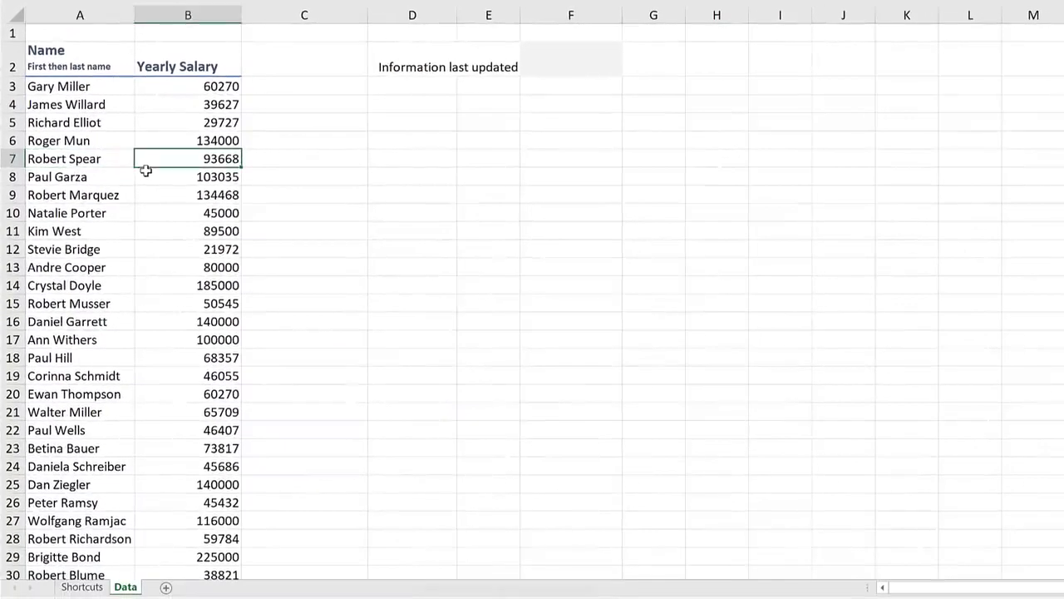
key("ctrl+a")
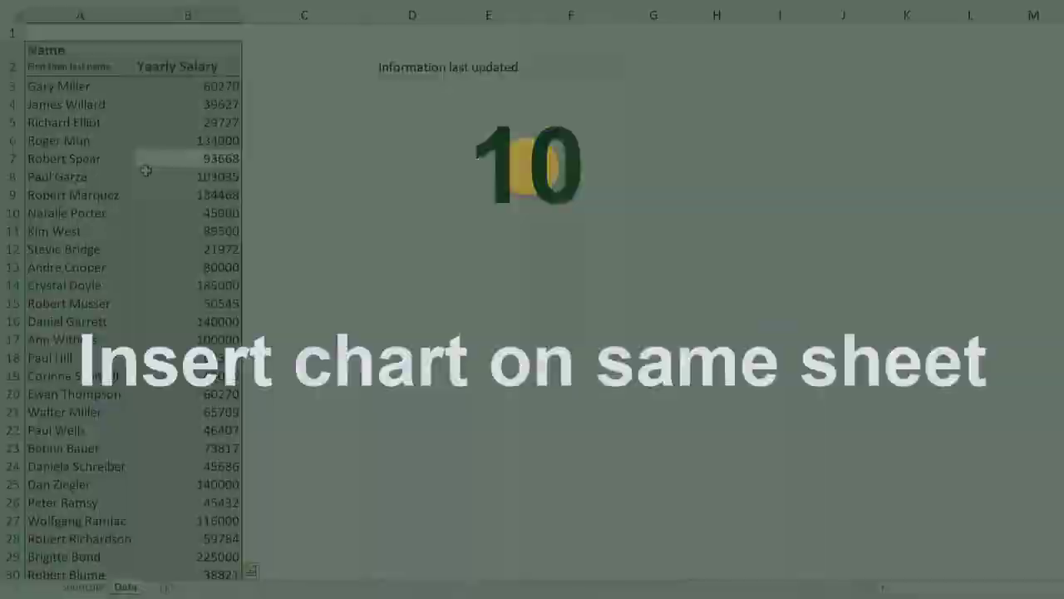
key("Alt+F1")
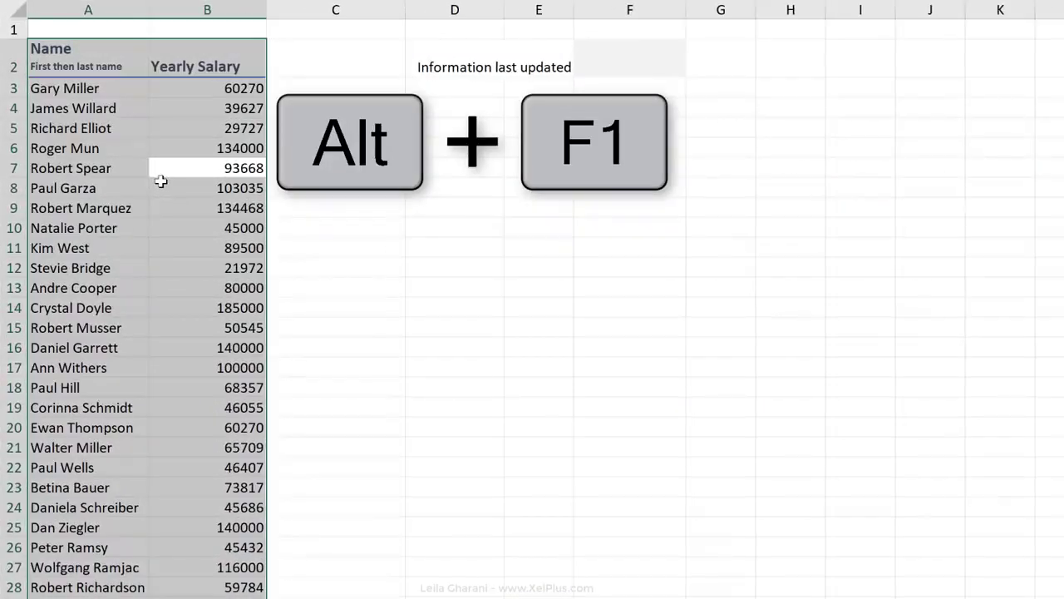
key("alt+F1")
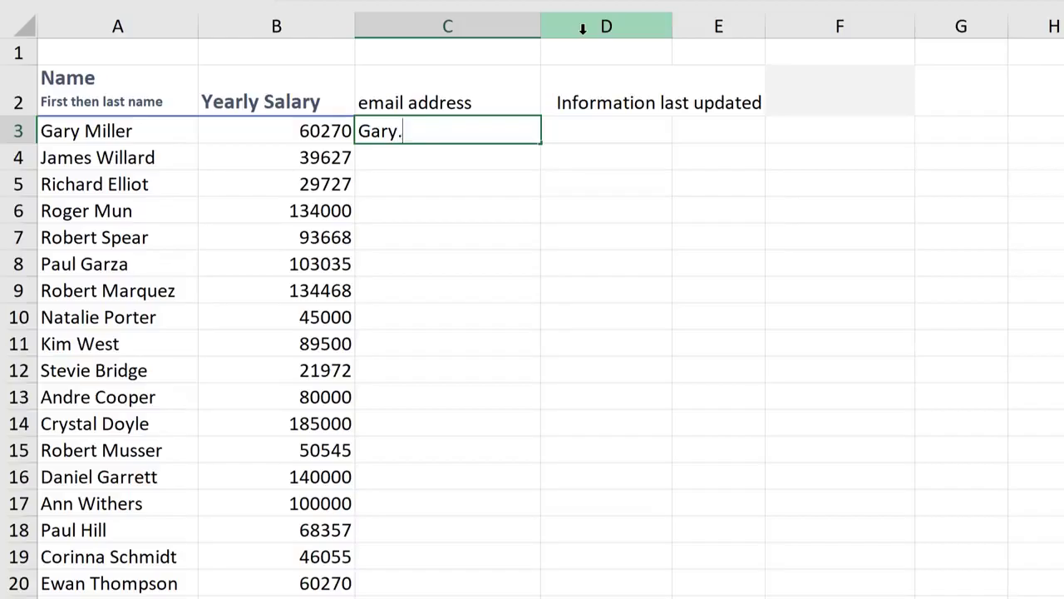
type("Miller")
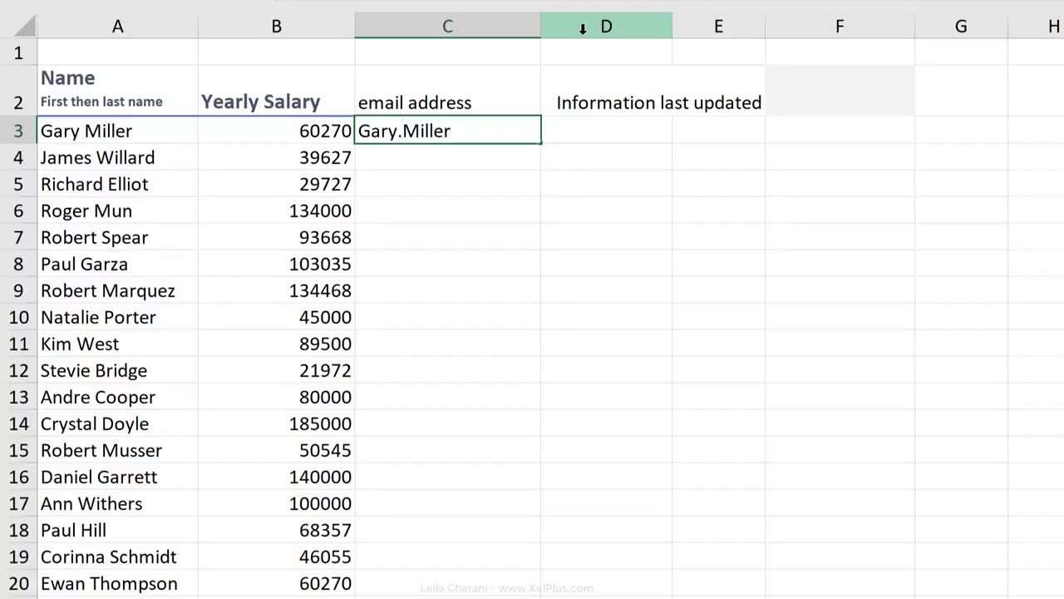
type("@Xel")
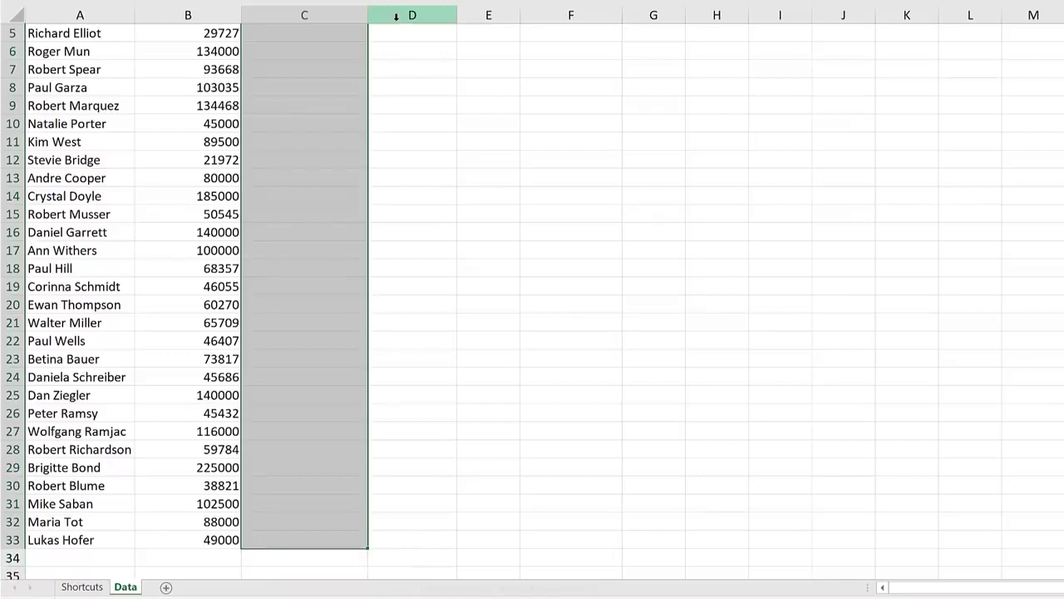
key("ctrl+e")
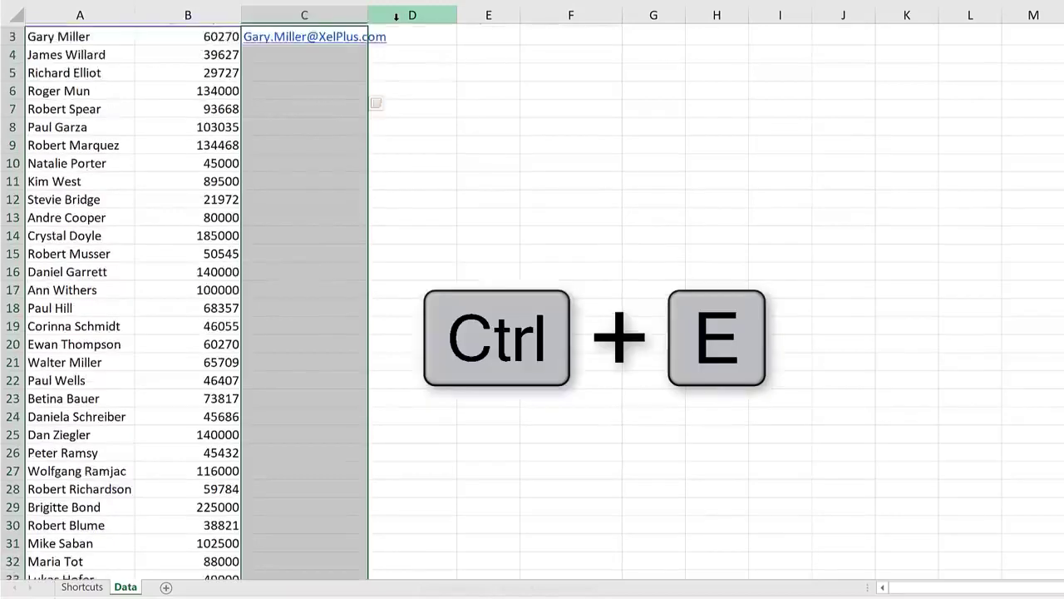
key("ctrl+e")
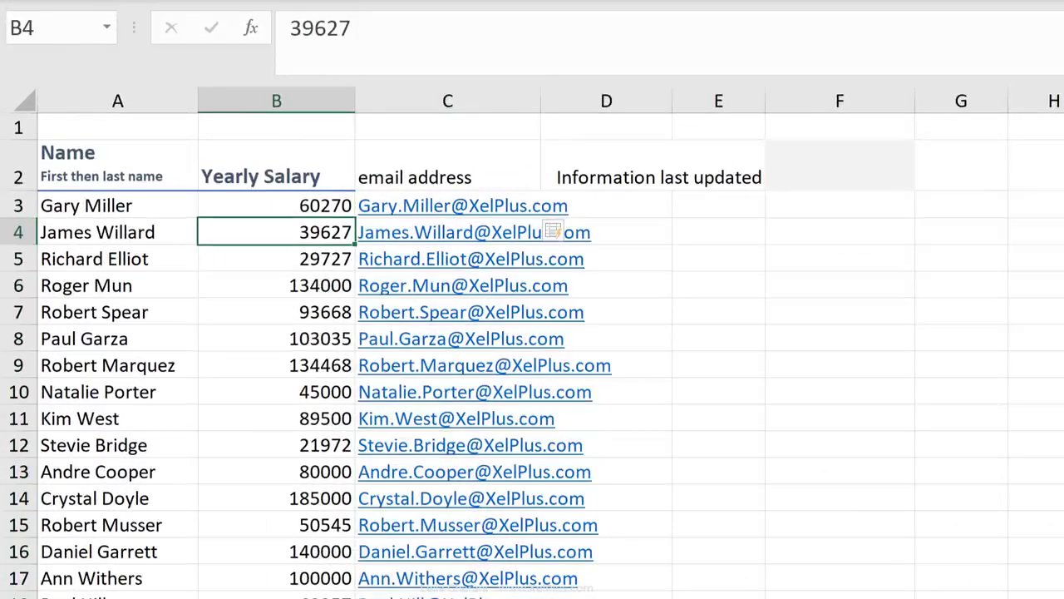
left_click(447, 206)
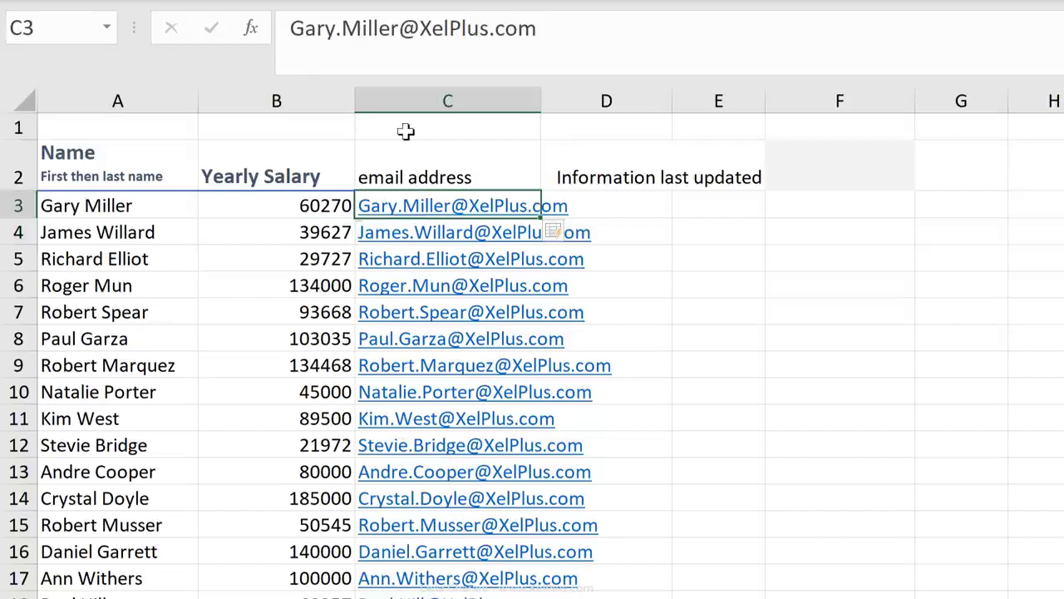
left_click(447, 286)
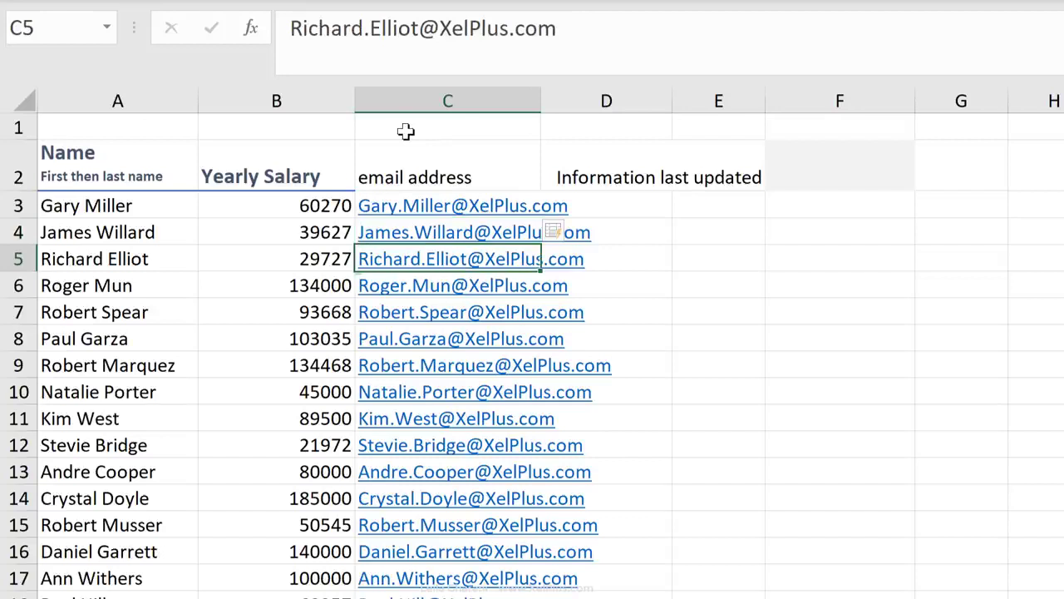
key("shift+space")
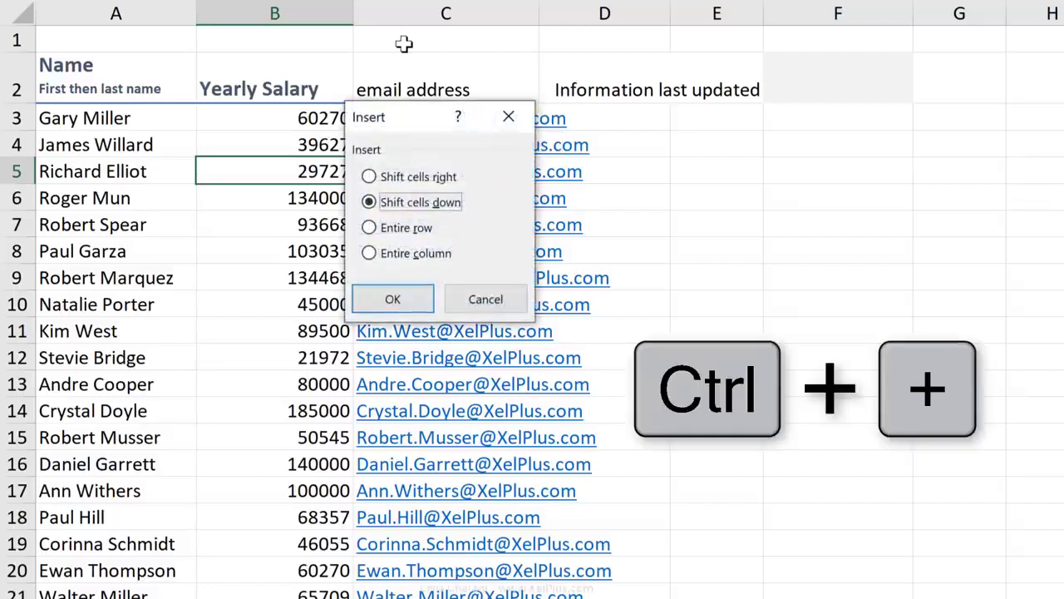
left_click(369, 253)
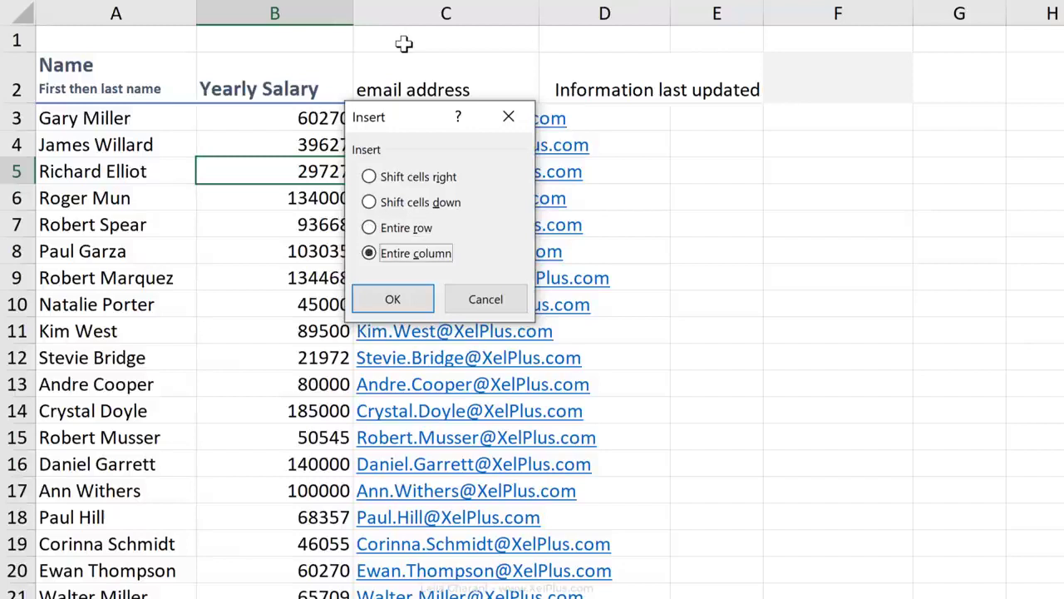
left_click(369, 176)
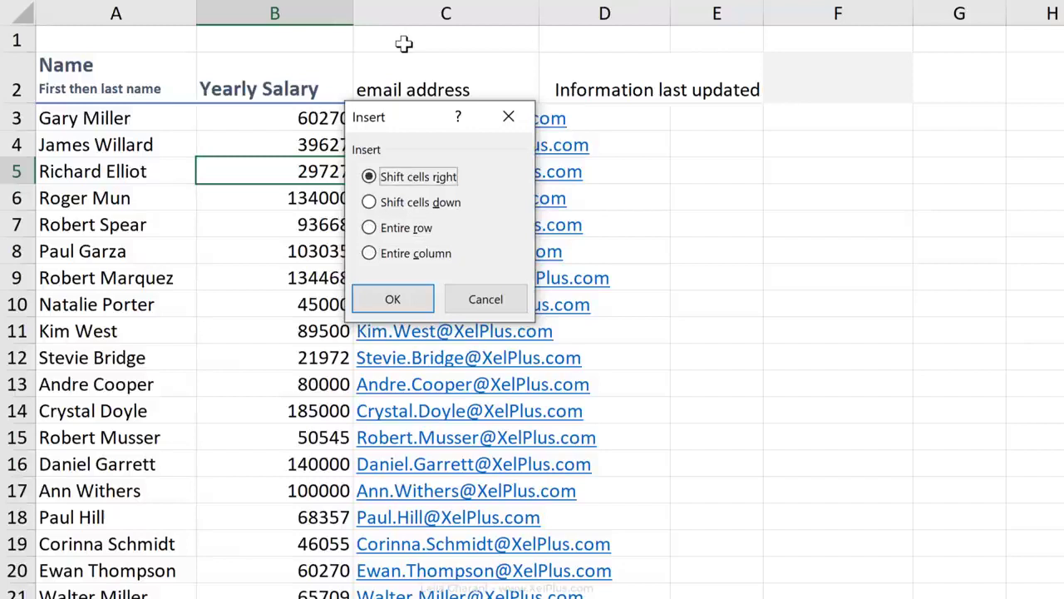
mouse_move(403, 43)
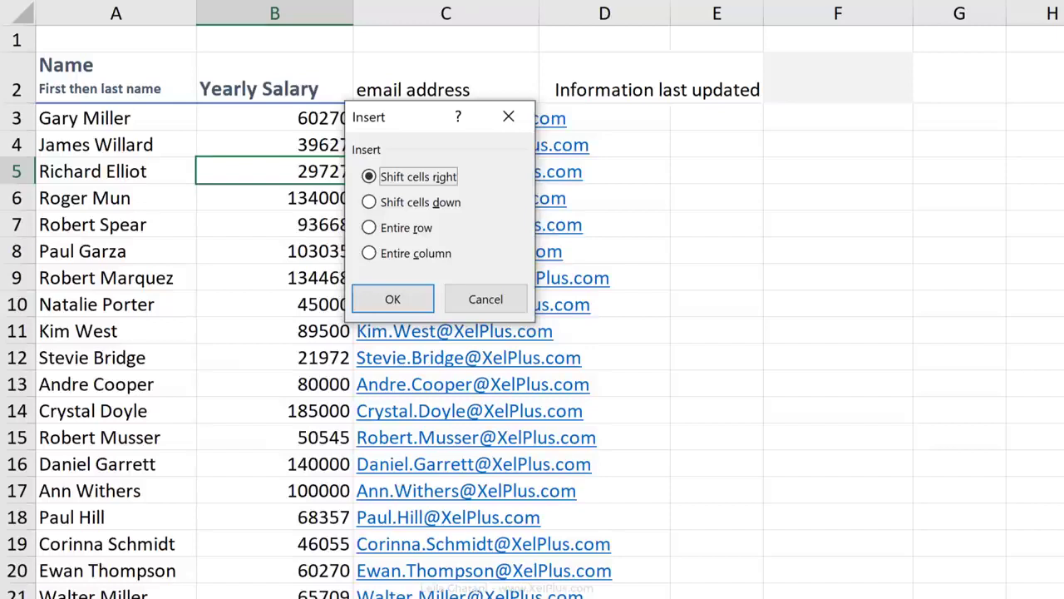
left_click(393, 300)
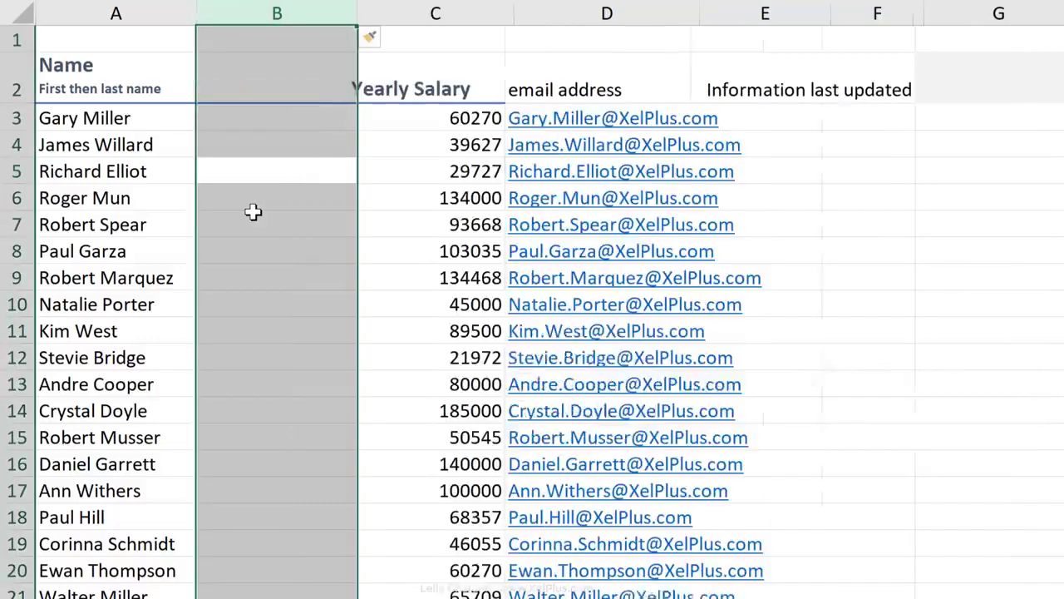
key("ctrl+plus")
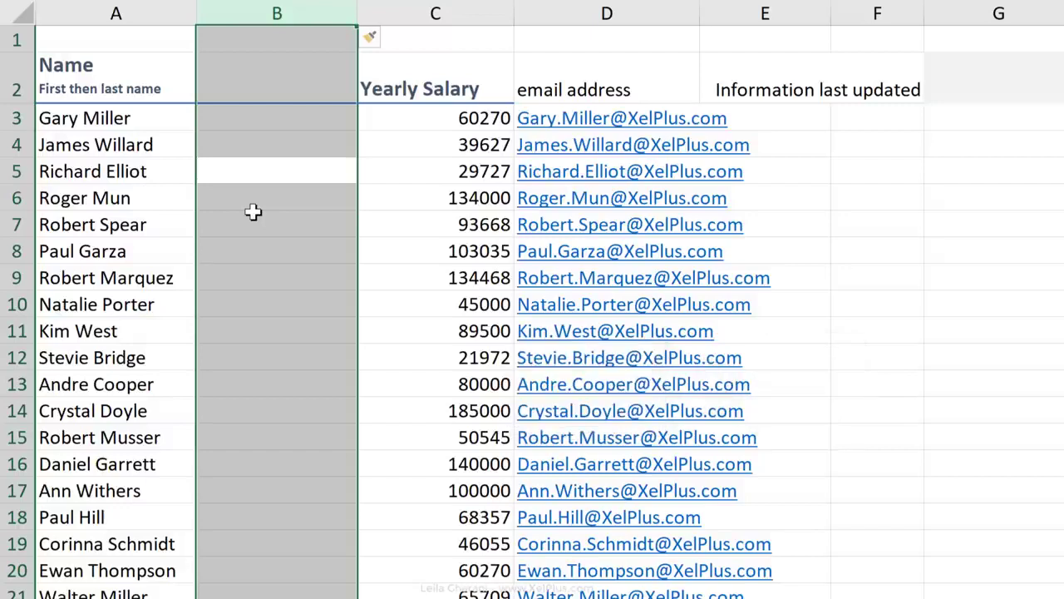
mouse_move(273, 183)
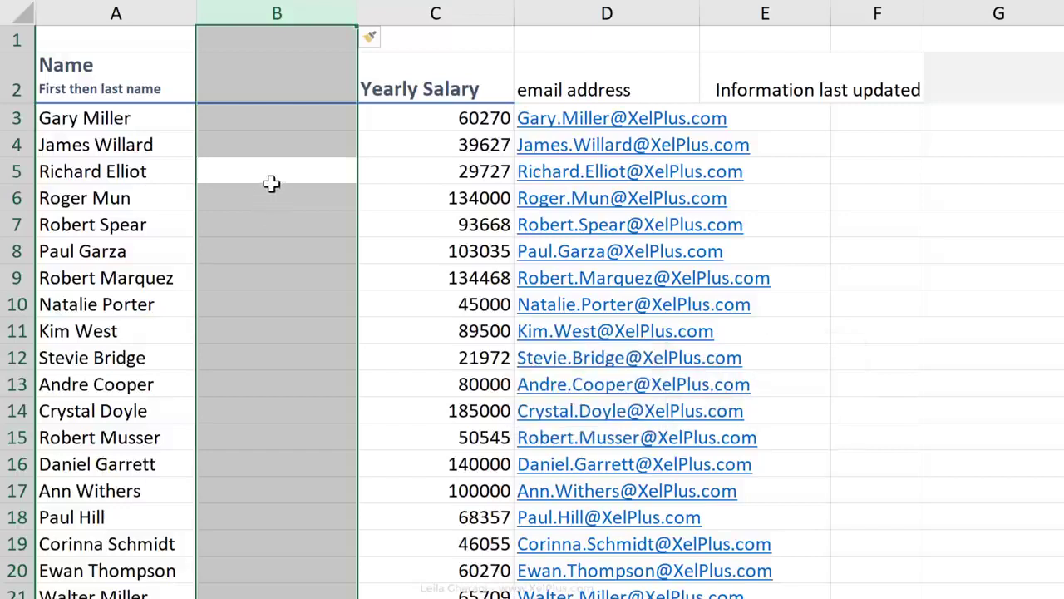
key("shift+space")
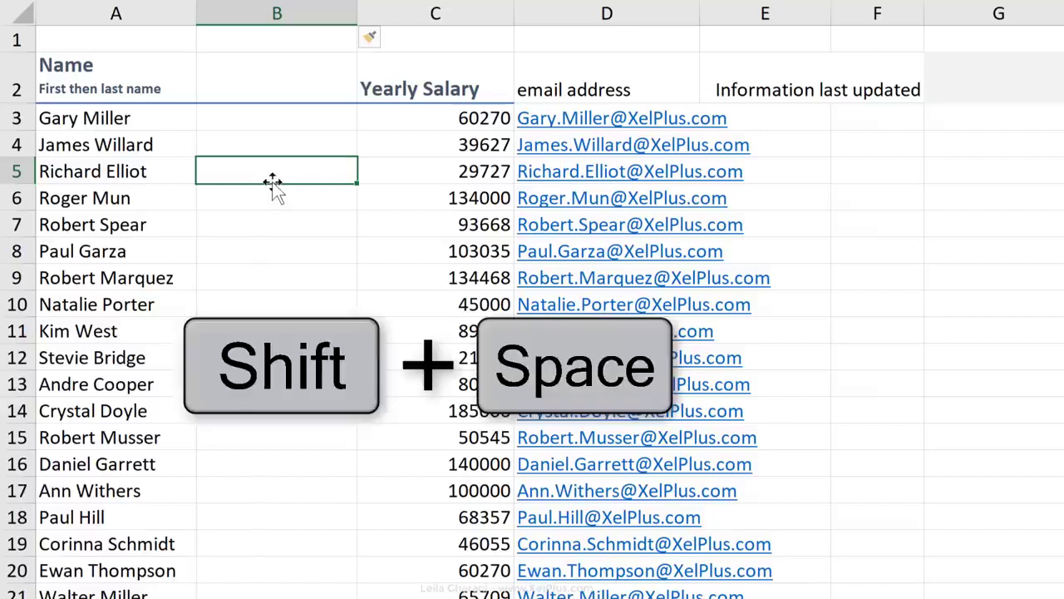
key("shift+space")
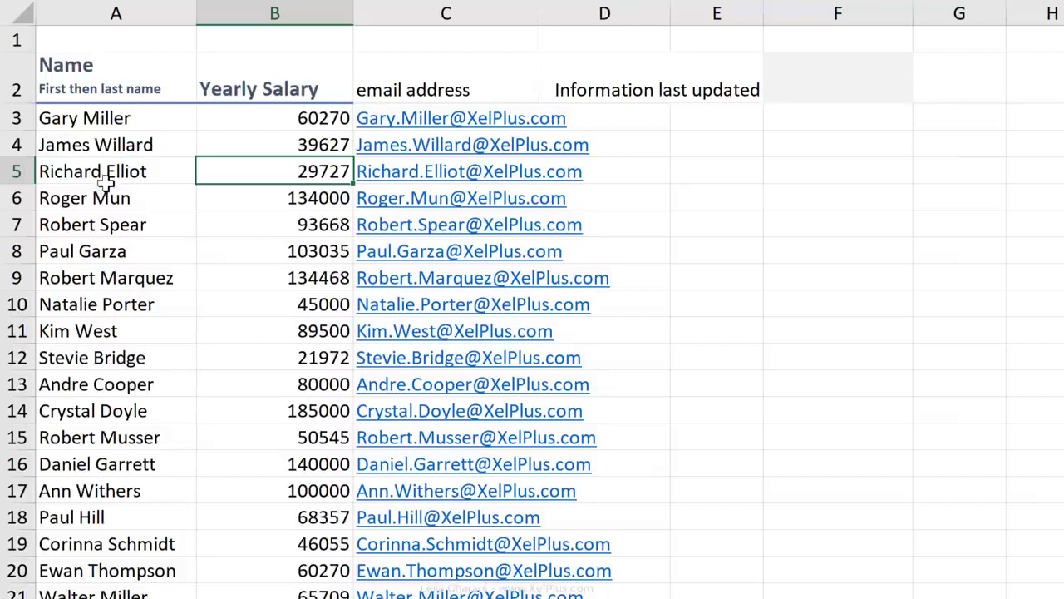
left_click(116, 172)
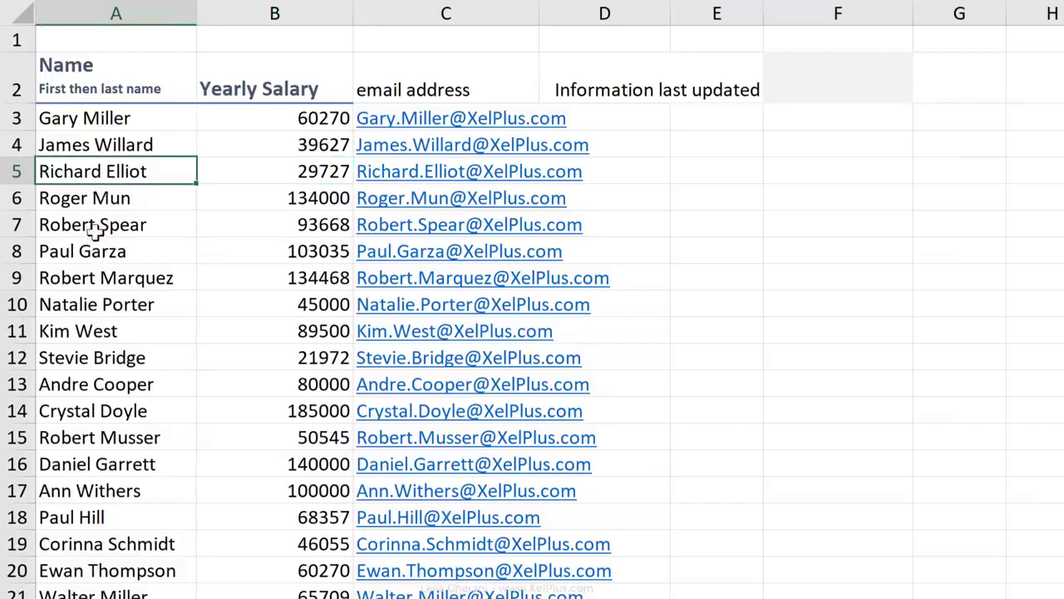
mouse_move(119, 198)
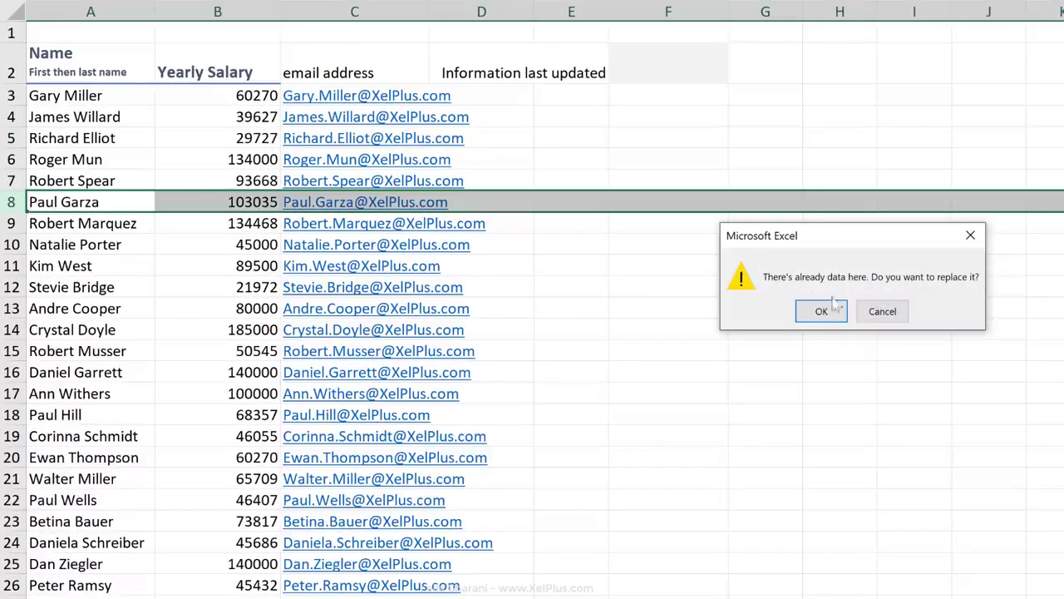
left_click(822, 311)
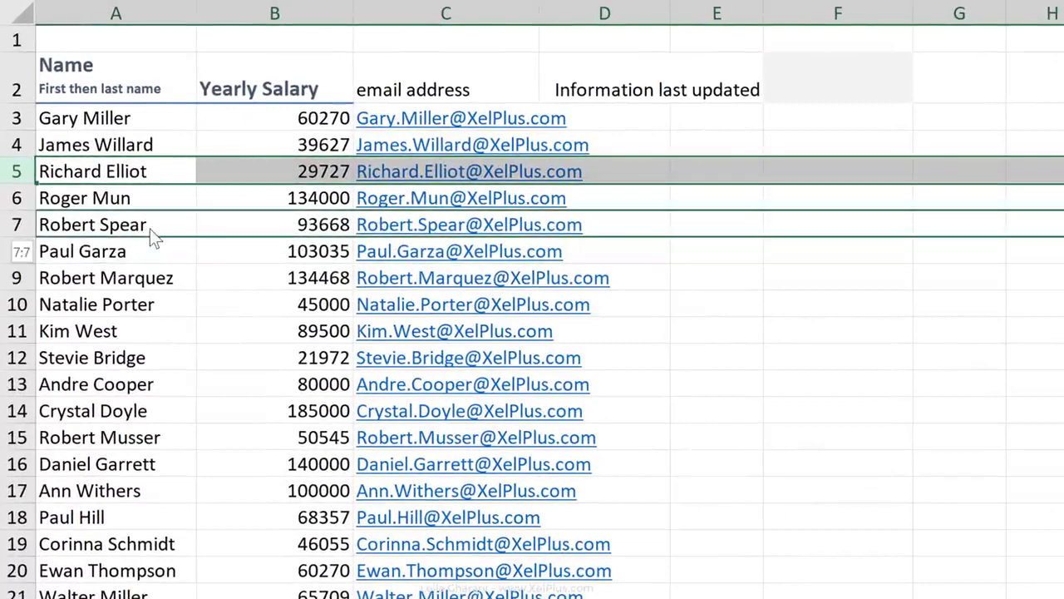
key("shift")
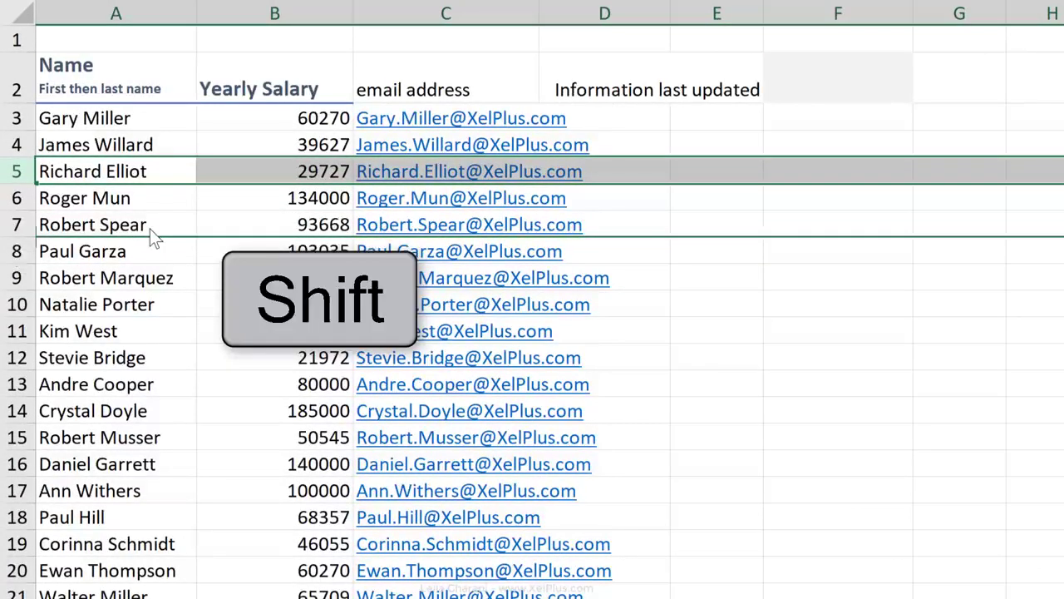
left_click_drag(117, 170, 116, 224)
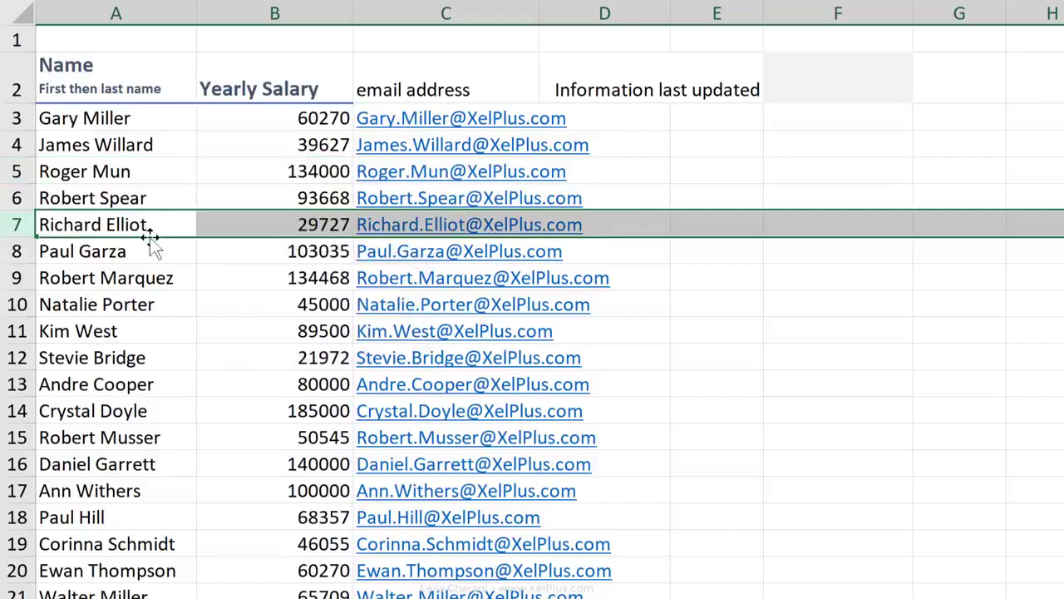
key("ctrl+0")
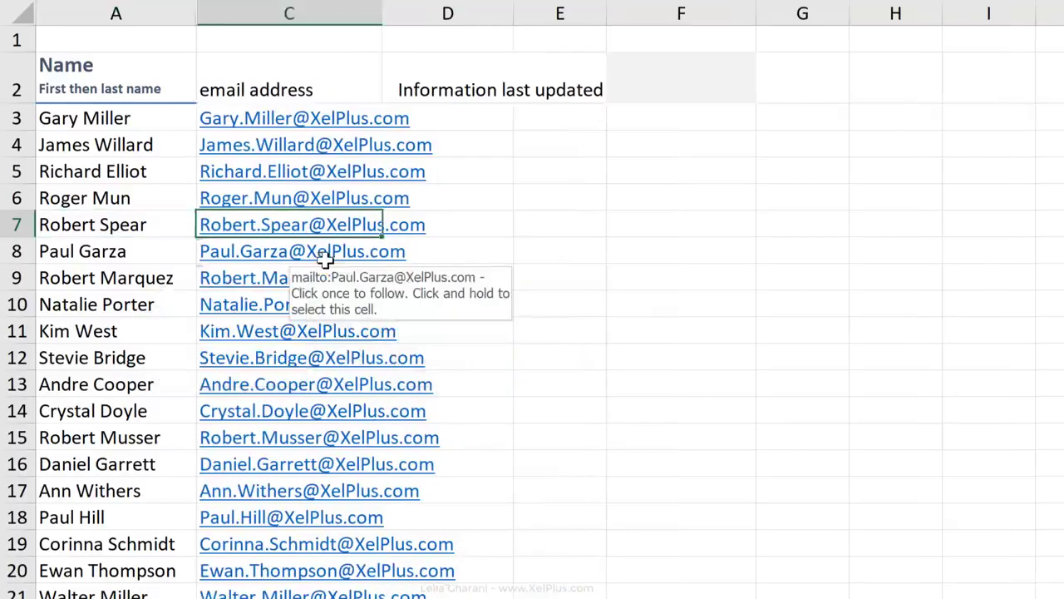
key("ctrl+9")
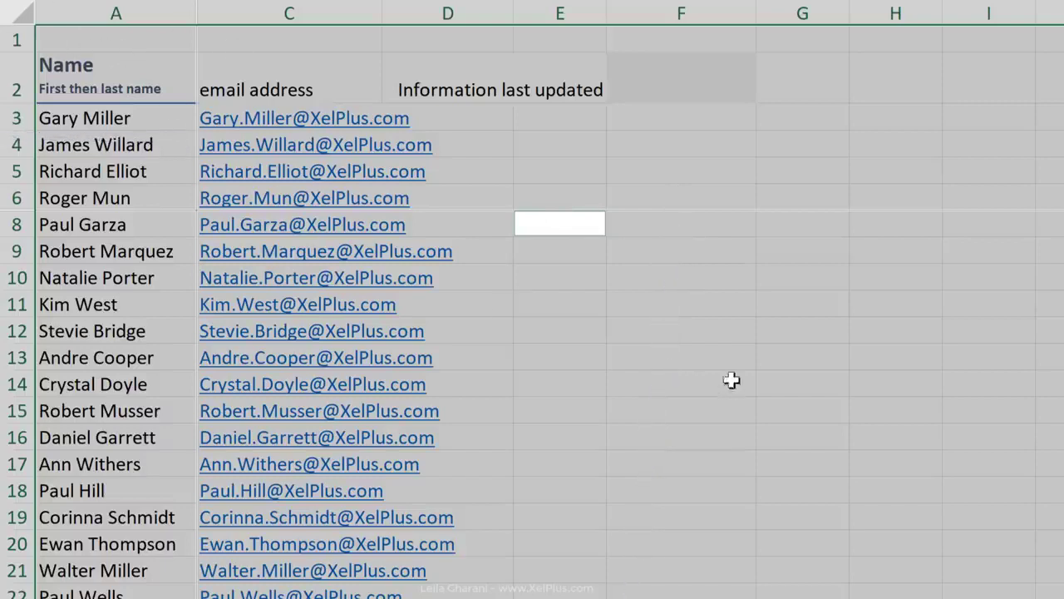
mouse_move(635, 146)
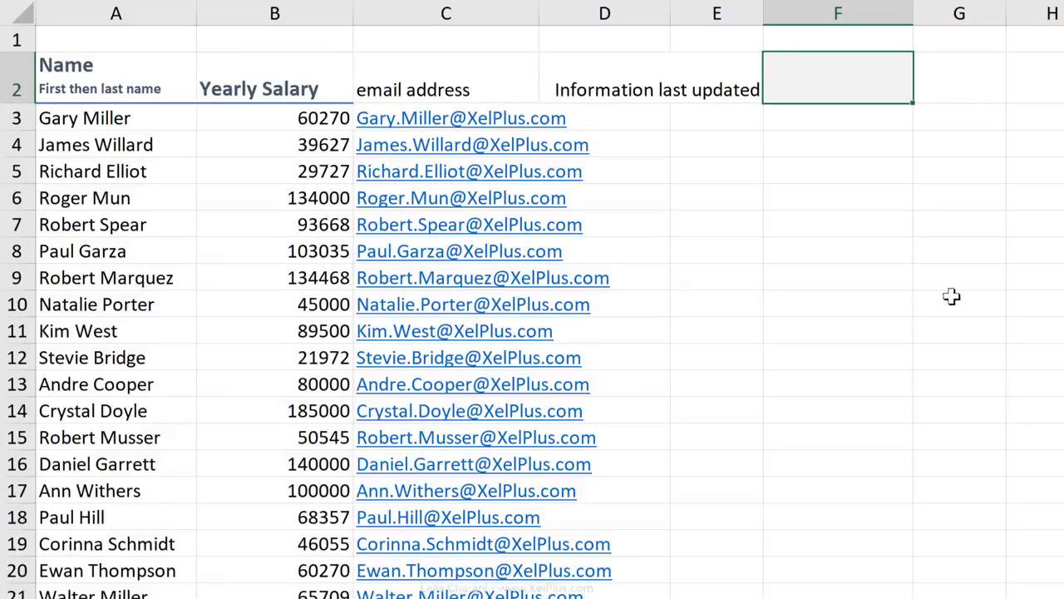
- Stamp today's date with Ctrl+; in F2 beside Information last updated
key("ctrl+;")
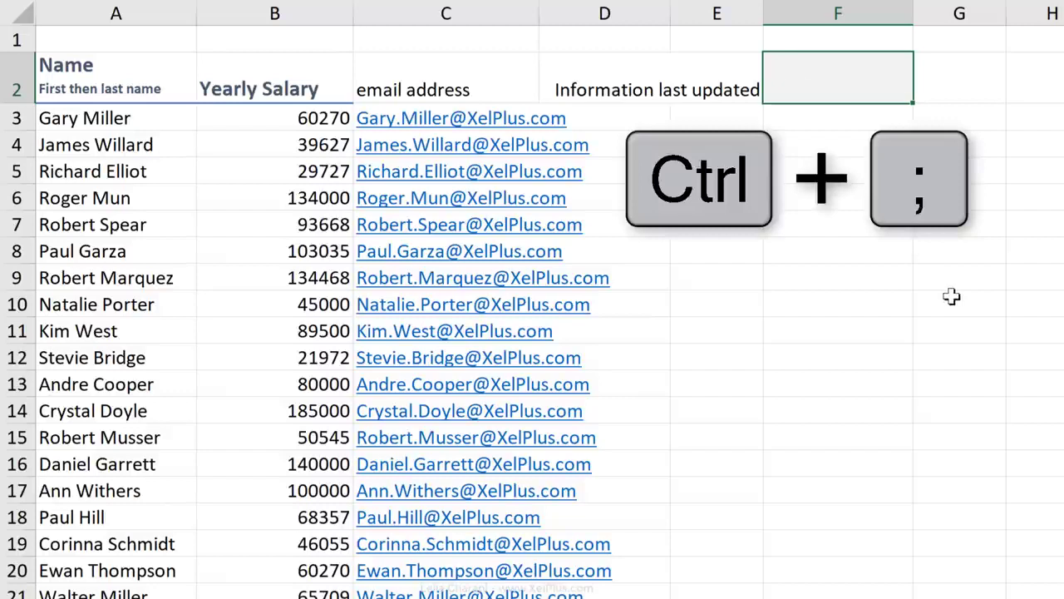
key("ctrl+;")
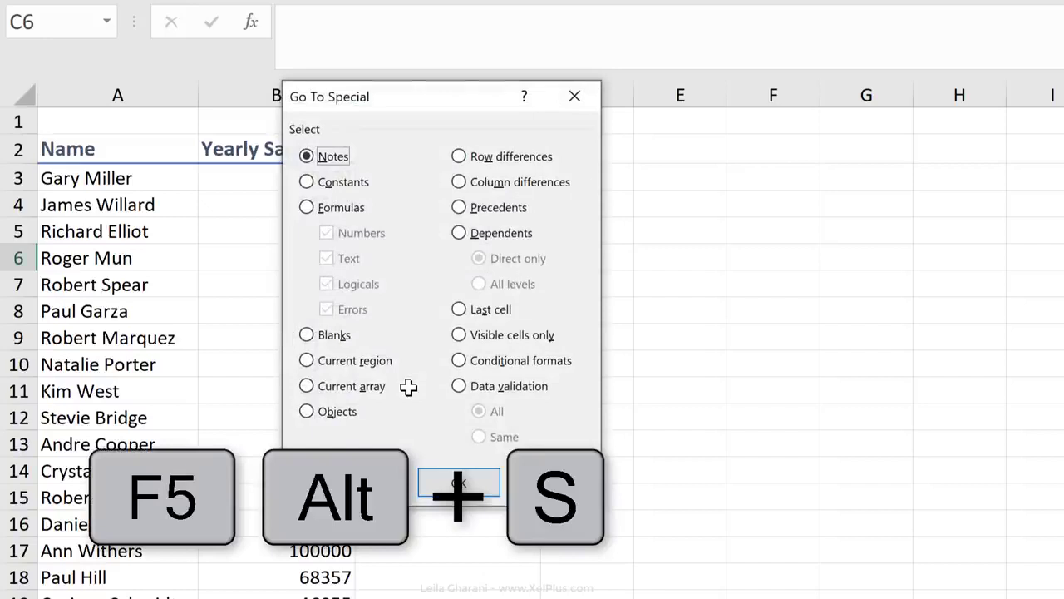
- Select only numeric constants in the Yearly Salary column via Go To Special
left_click(459, 482)
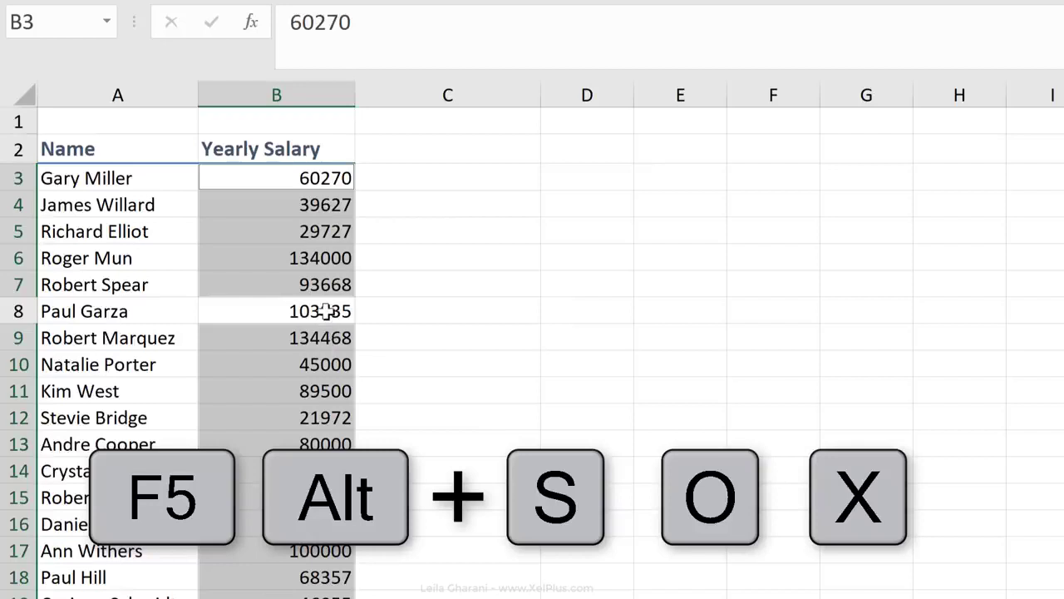
left_click(276, 311)
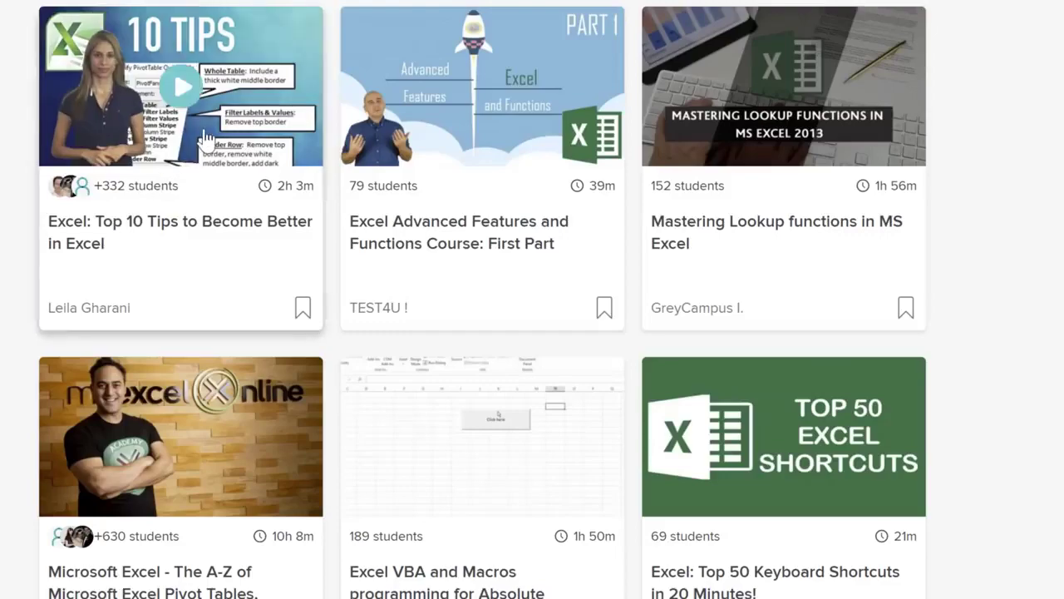
- Continue past the topics step and scroll through recommended, productivity and data science classes
left_click(180, 86)
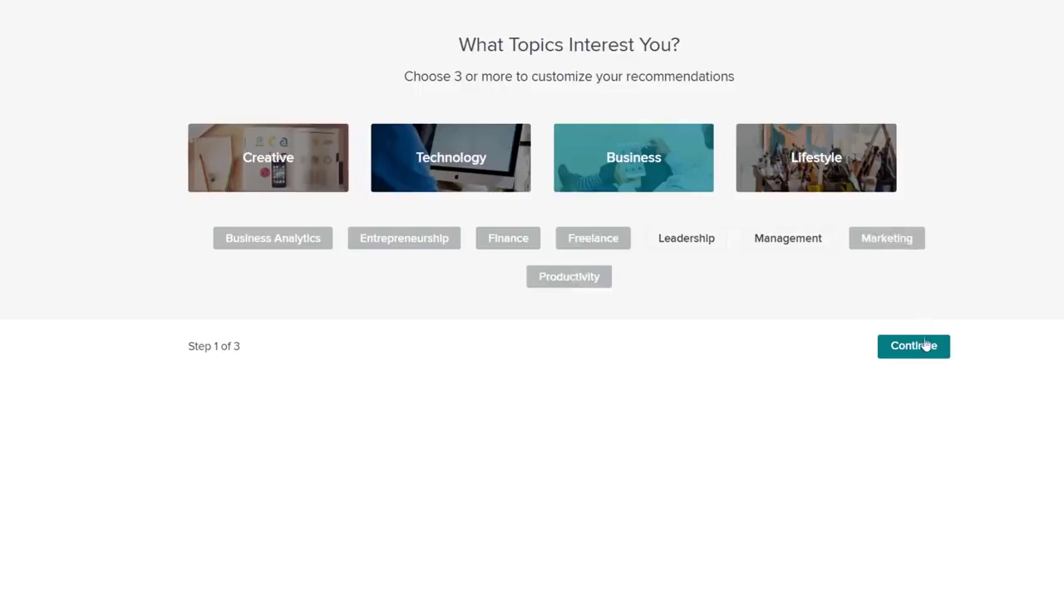
left_click(913, 344)
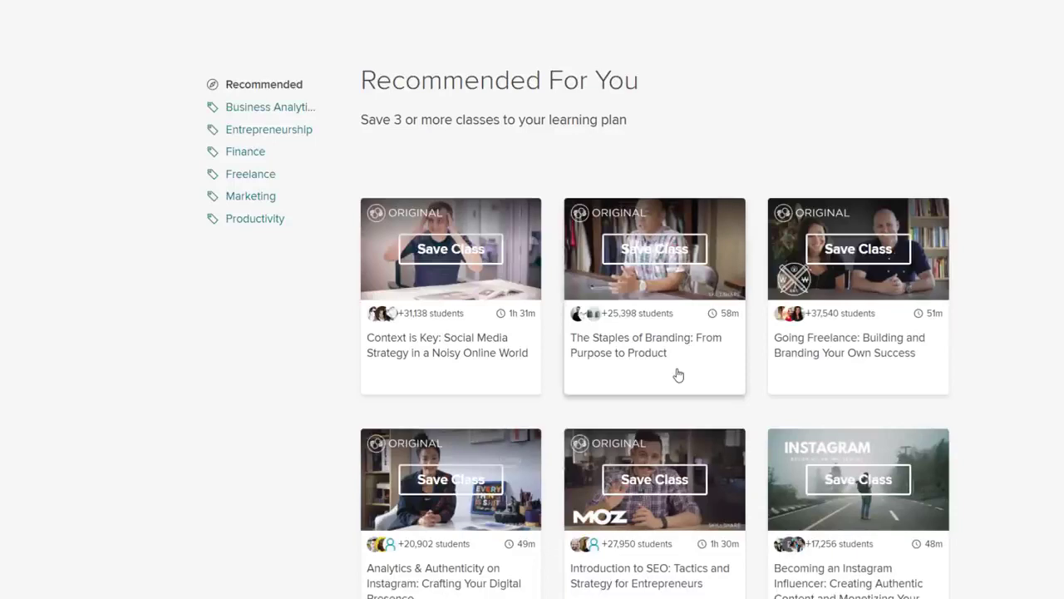
scroll("down", 3)
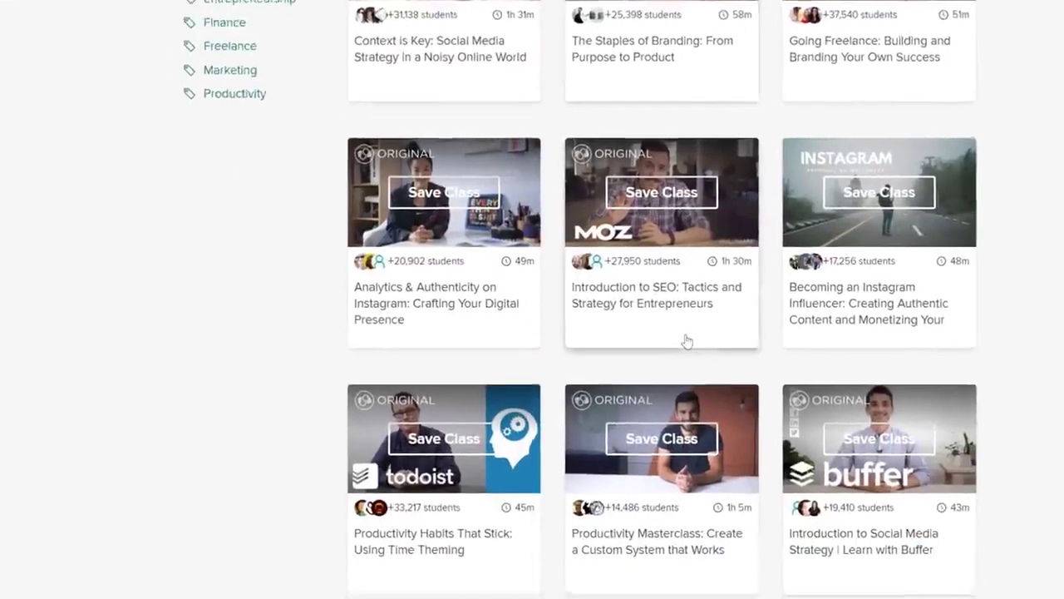
scroll("down", 3)
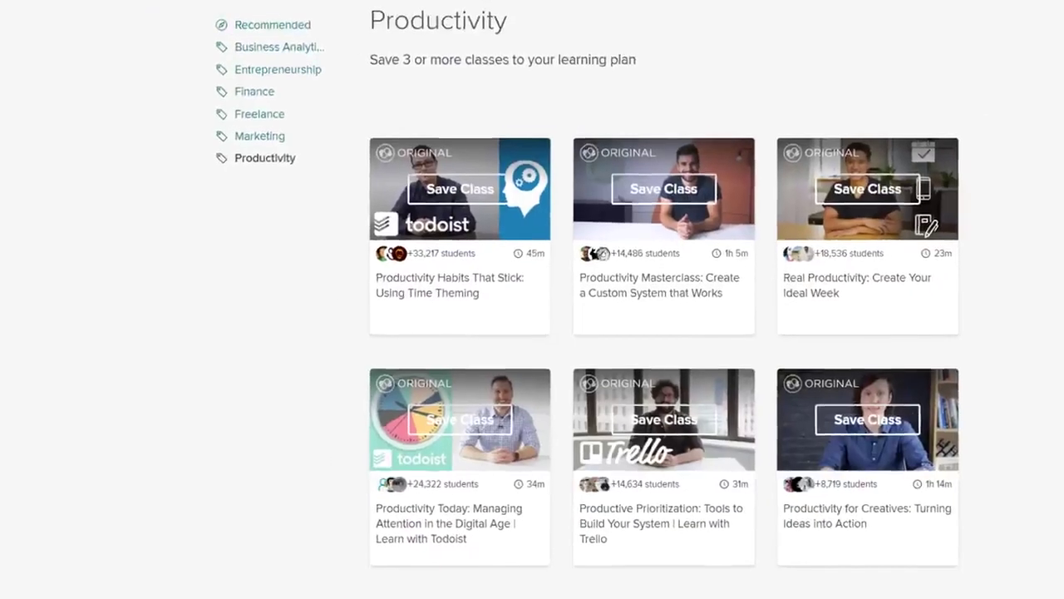
scroll("down", 3)
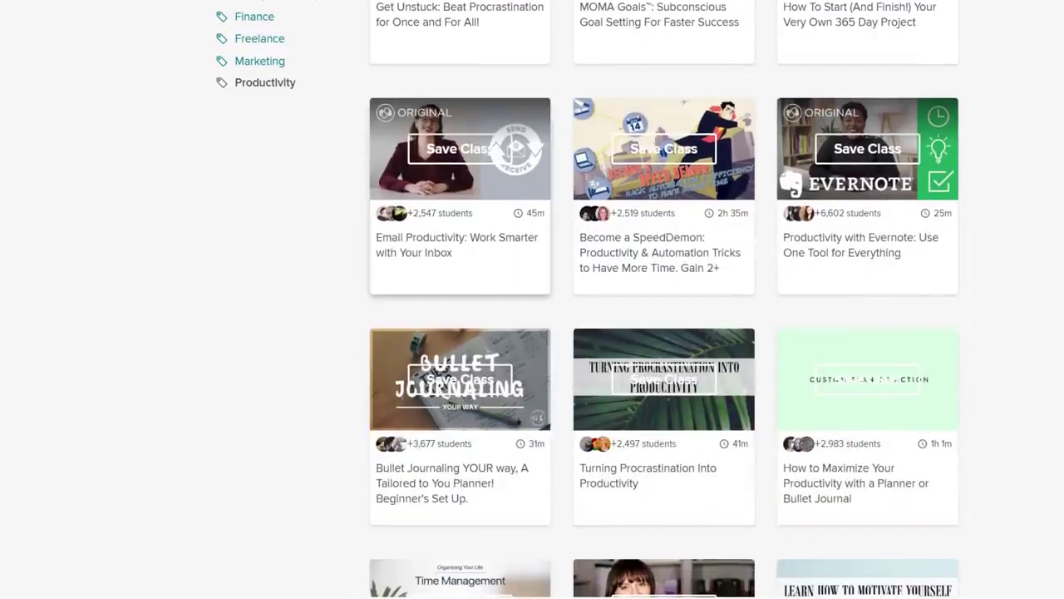
scroll("down", 3)
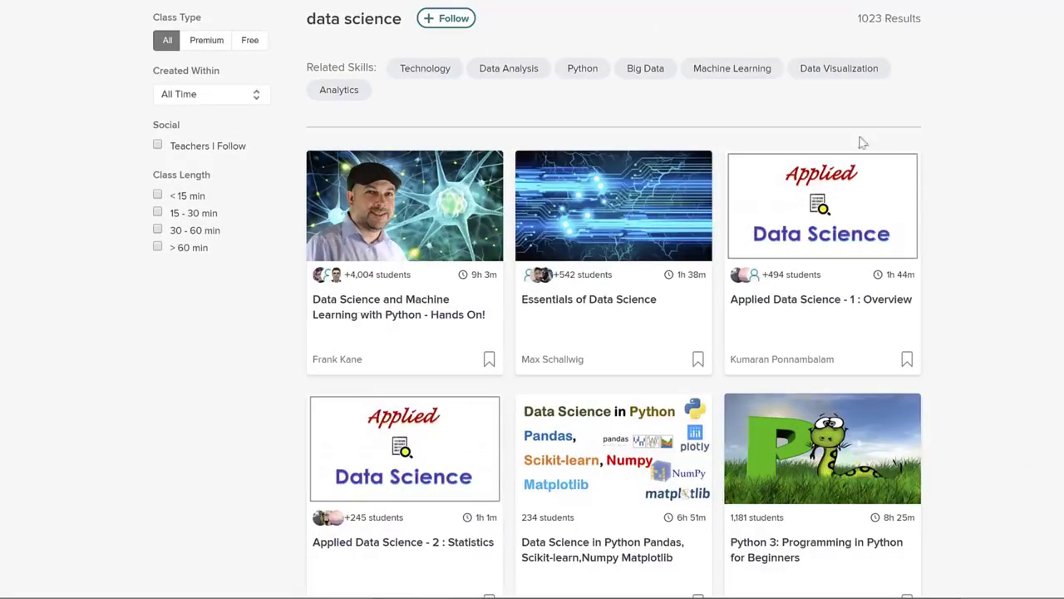
- Filter the results to Python classes, listing 292 results
left_click(582, 68)
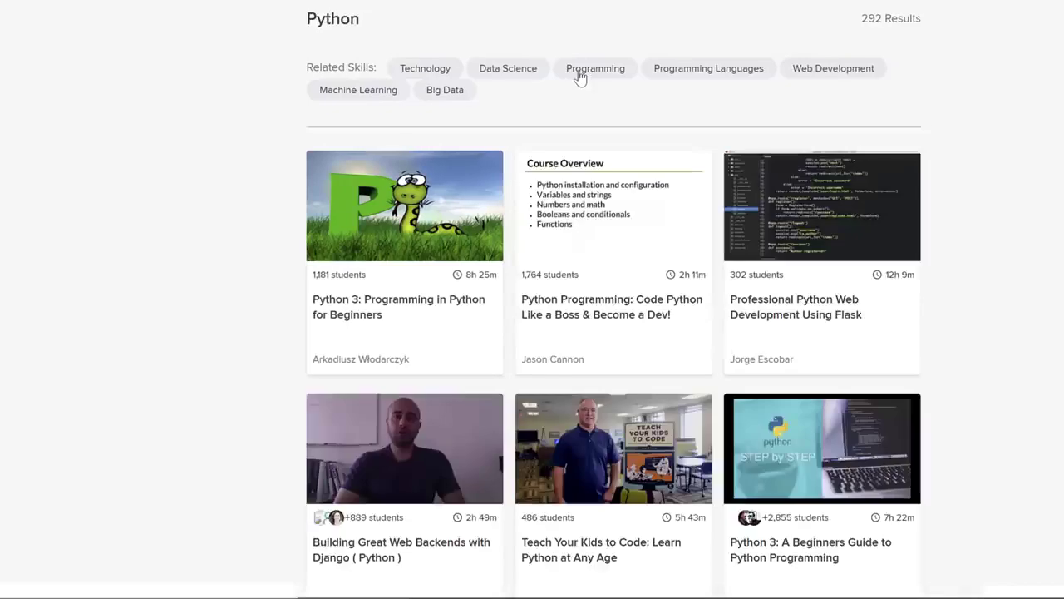